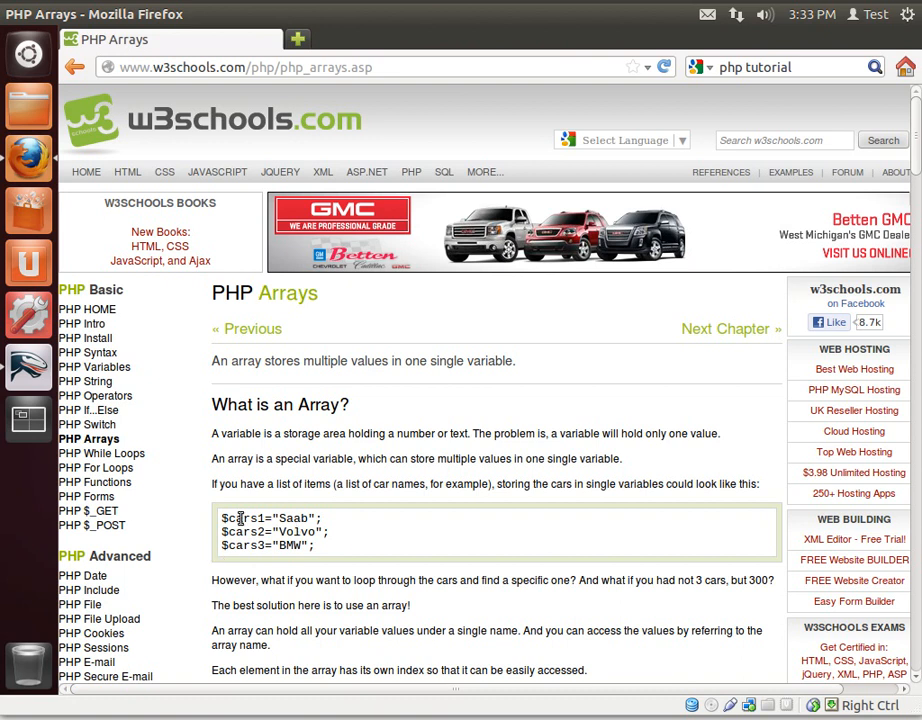
- Scroll the w3schools PHP Arrays page to the Numeric Arrays section and highlight parts of its example code
{"action": "scroll", "scroll_direction": "down", "scroll_amount": 3}
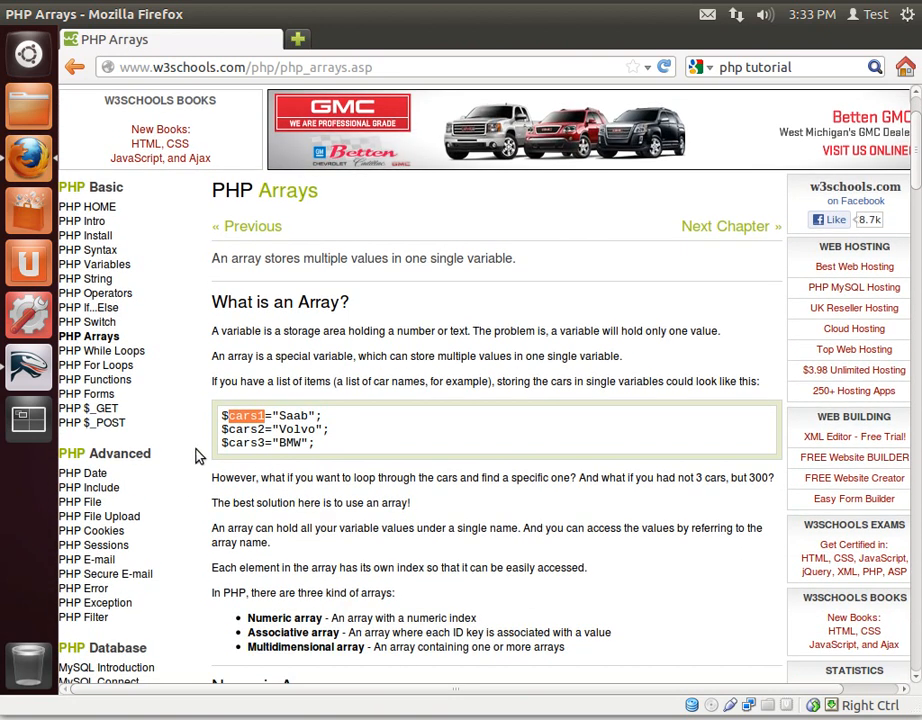
{"action": "scroll", "scroll_direction": "down", "scroll_amount": 3}
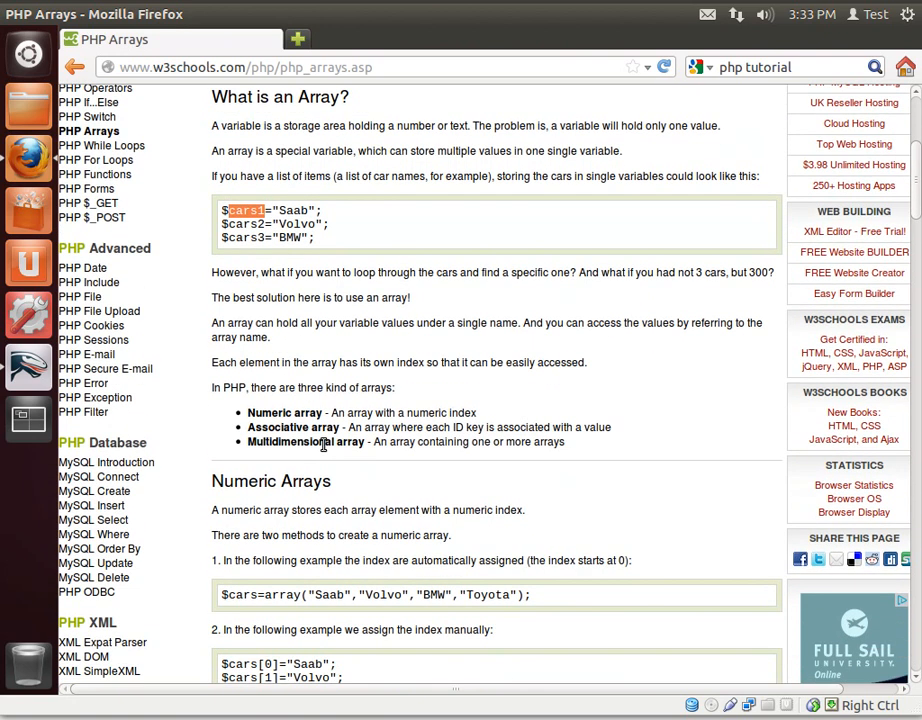
{"action": "scroll", "scroll_direction": "down", "scroll_amount": 3}
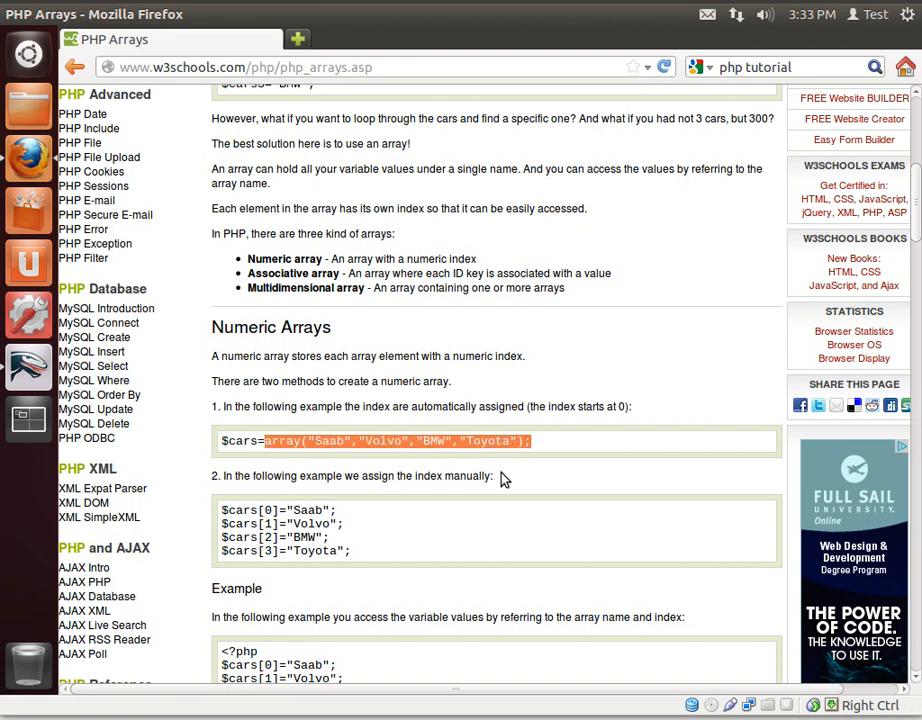
{"action": "double_click", "coordinate": [242, 510]}
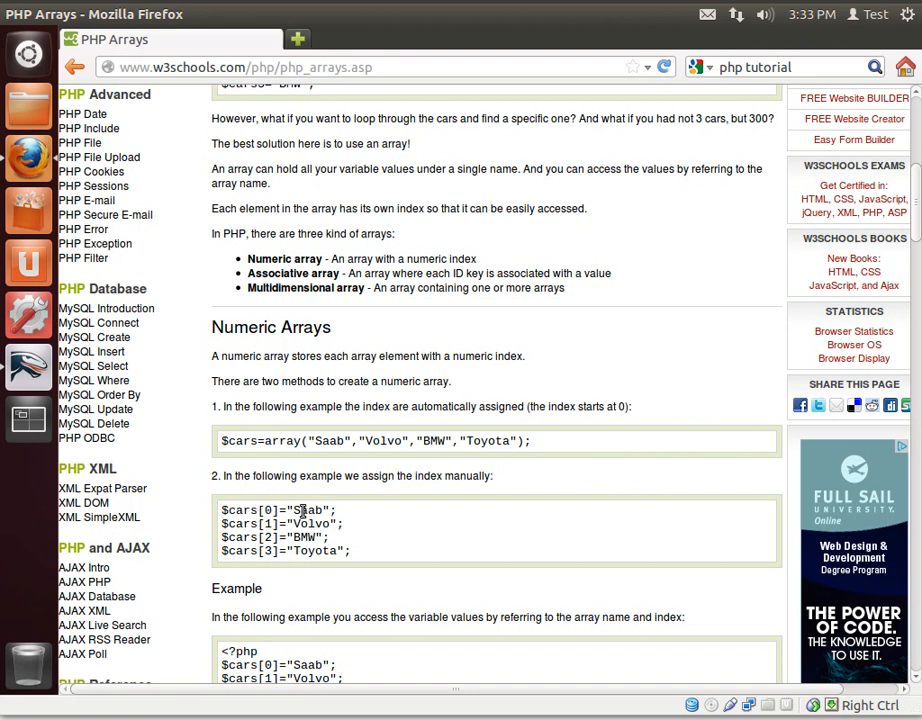
{"action": "double_click", "coordinate": [306, 510]}
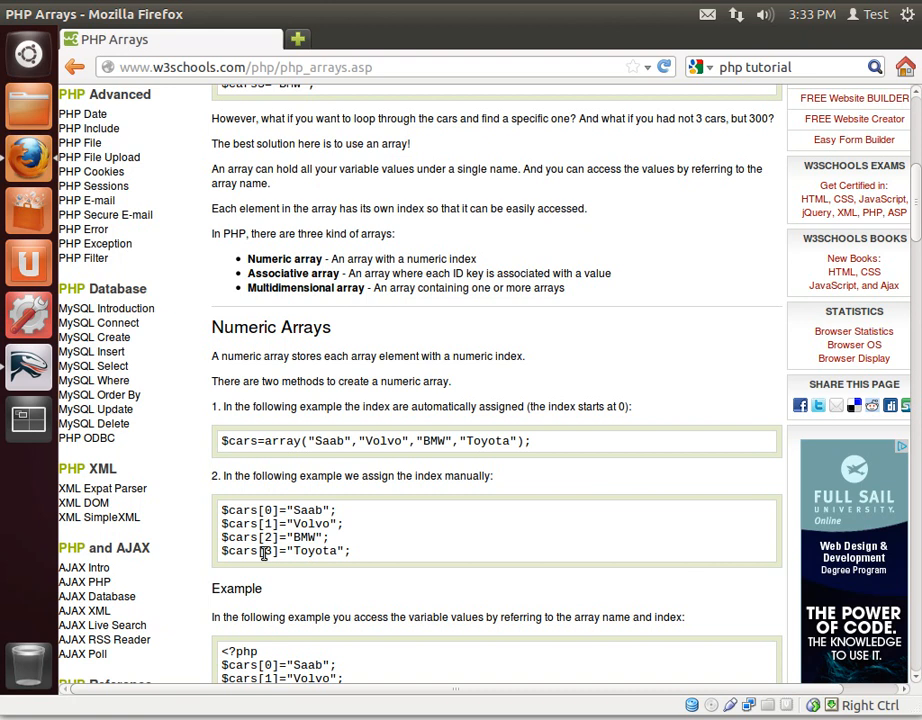
{"action": "mouse_move", "coordinate": [384, 444]}
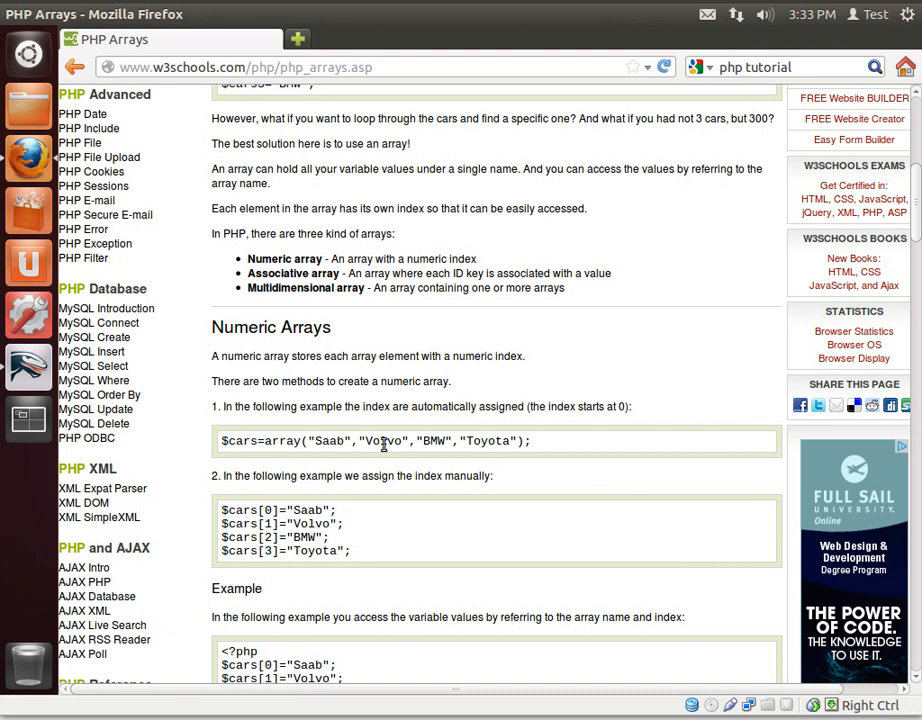
{"action": "mouse_move", "coordinate": [340, 532]}
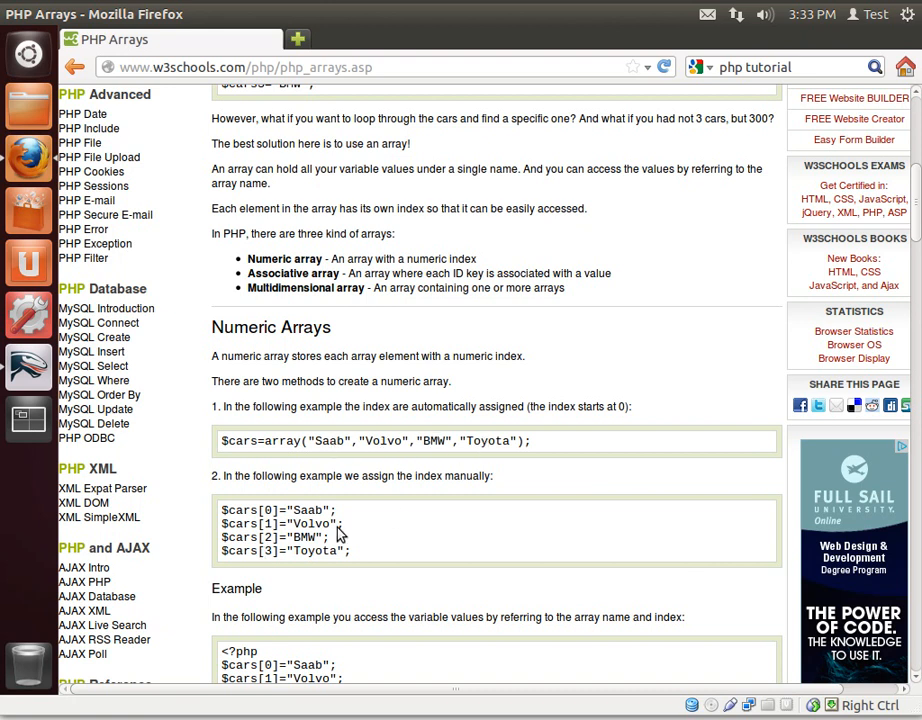
- Scroll to the numeric array echo example and its Saab and Volvo output
{"action": "scroll", "scroll_direction": "down", "scroll_amount": 3}
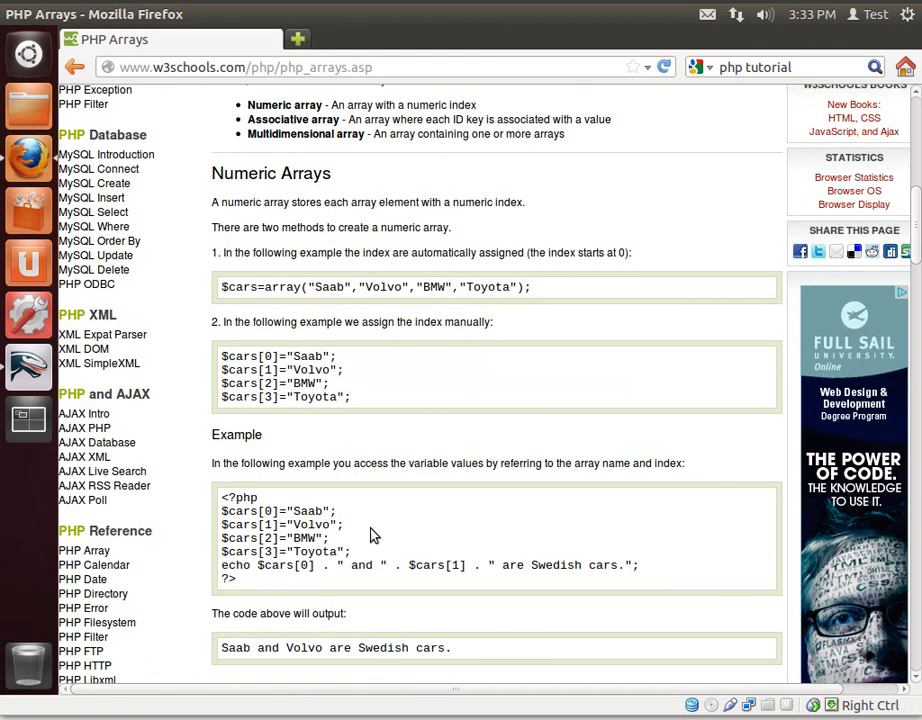
{"action": "scroll", "scroll_direction": "down", "scroll_amount": 3}
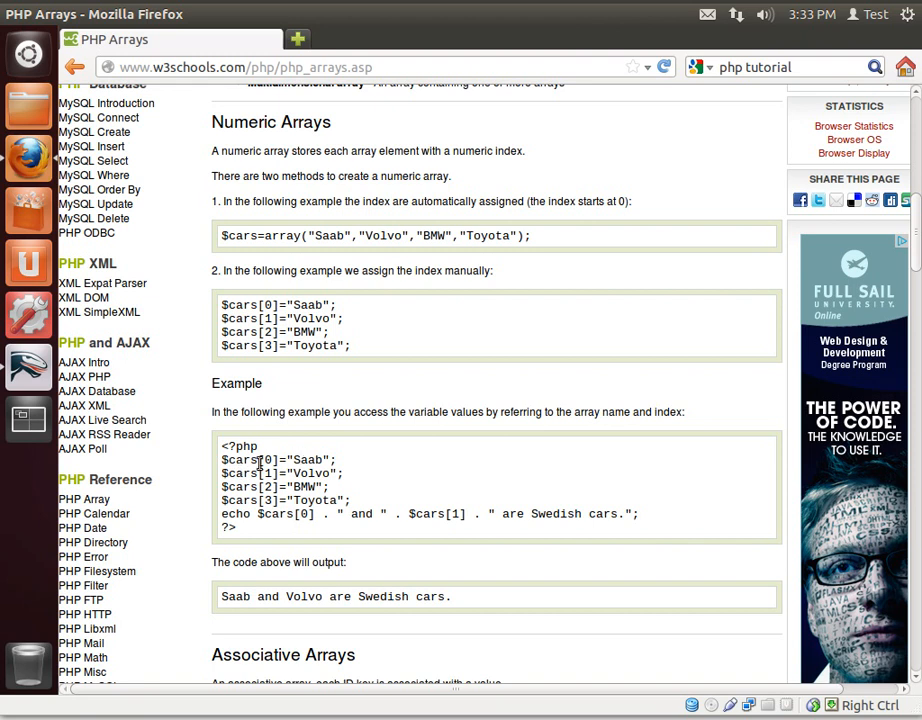
{"action": "mouse_move", "coordinate": [300, 490]}
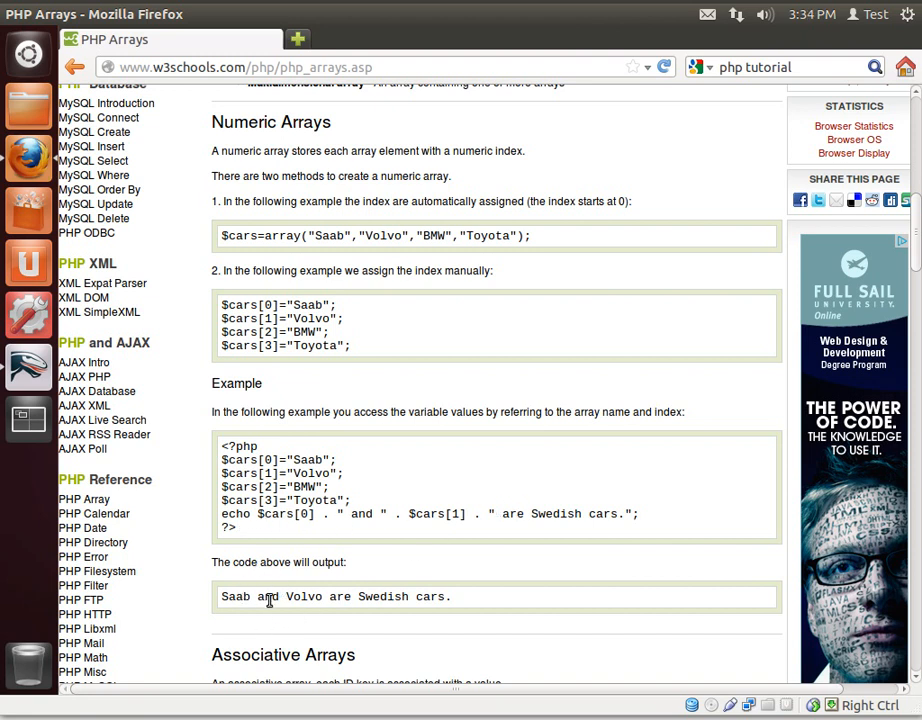
{"action": "mouse_move", "coordinate": [438, 584]}
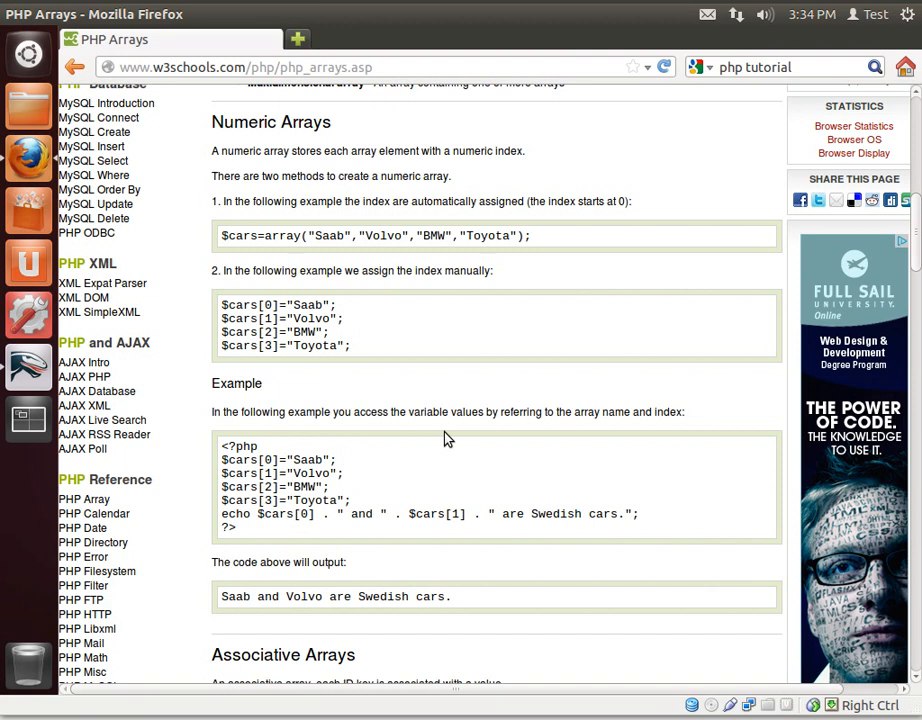
{"action": "mouse_move", "coordinate": [28, 368]}
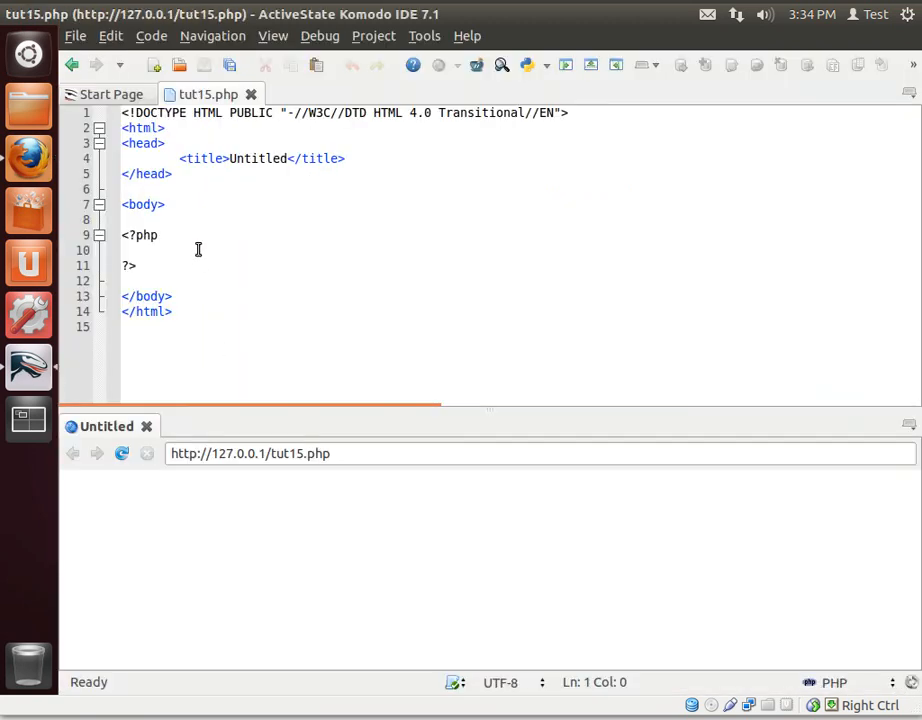
- Add $people = array("Bryan", "Eric", "Sally"); on a new line inside the PHP block
{"action": "key", "text": "Return"}
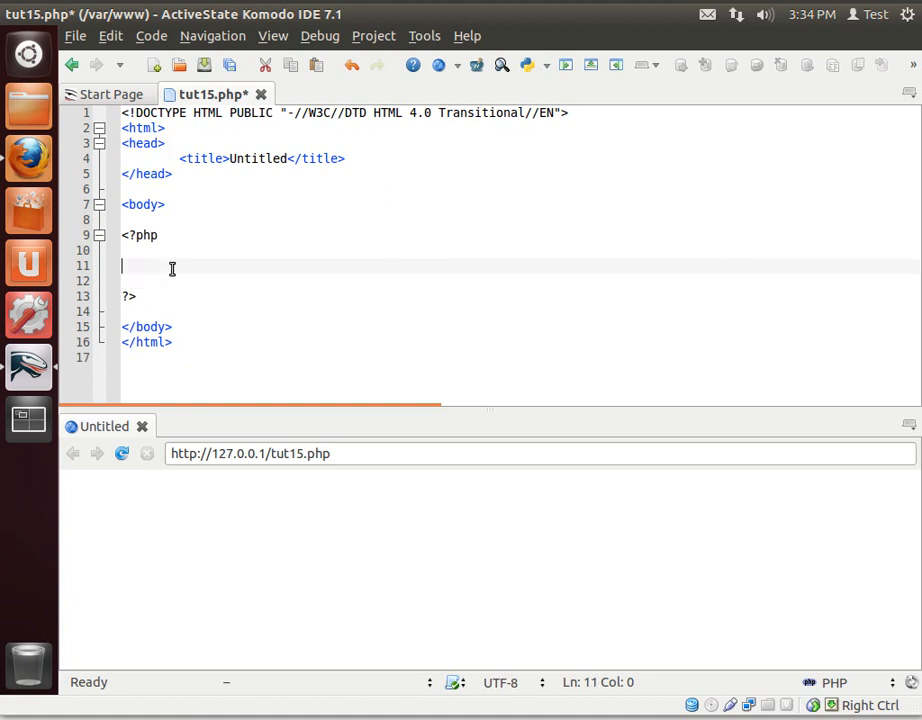
{"action": "type", "text": "$people"}
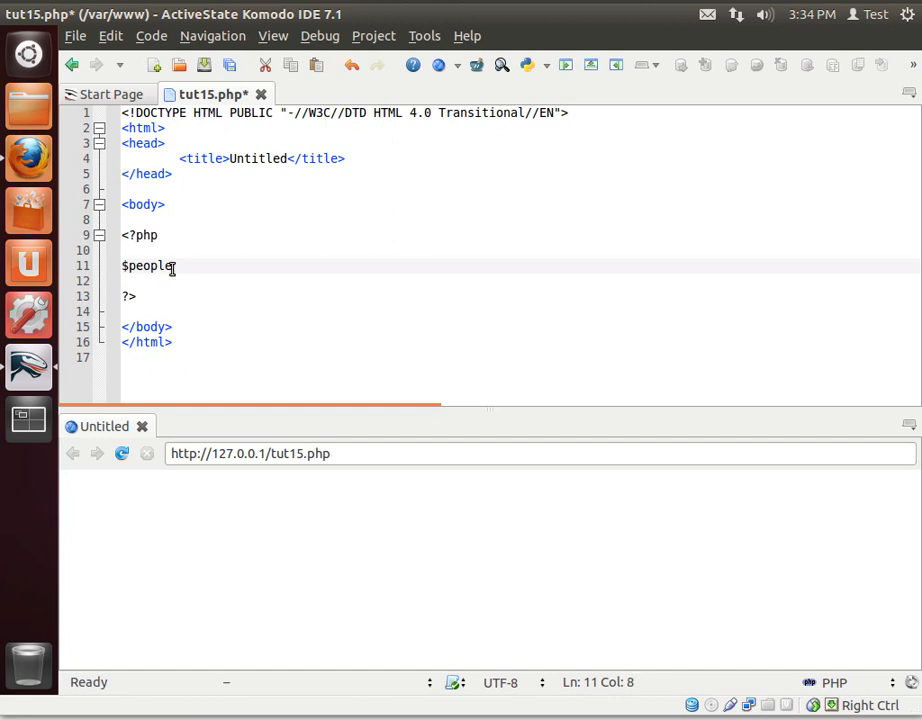
{"action": "type", "text": "= array"}
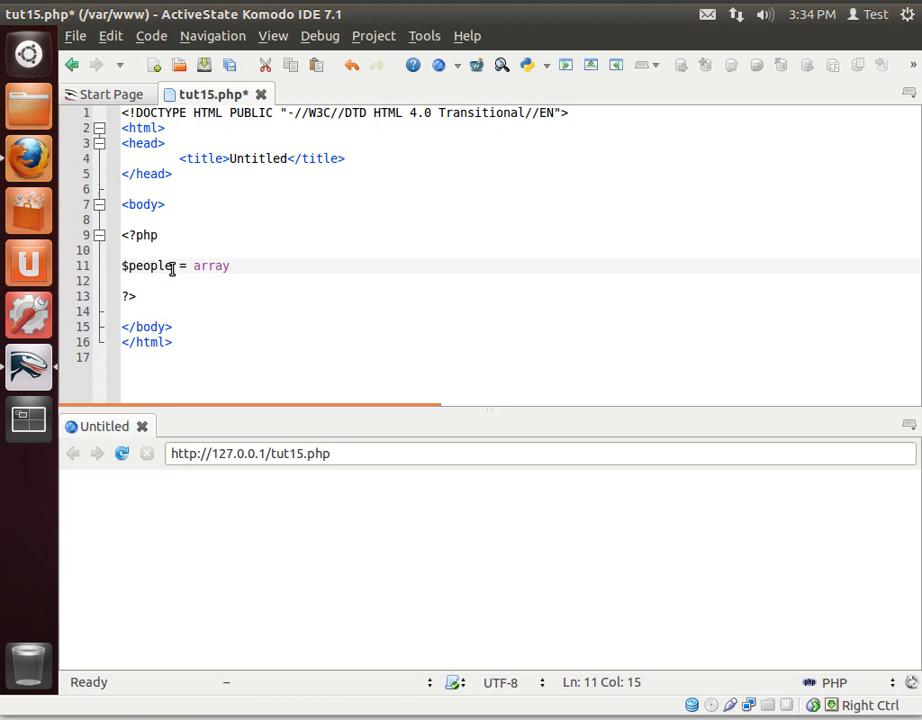
{"action": "type", "text": "("}
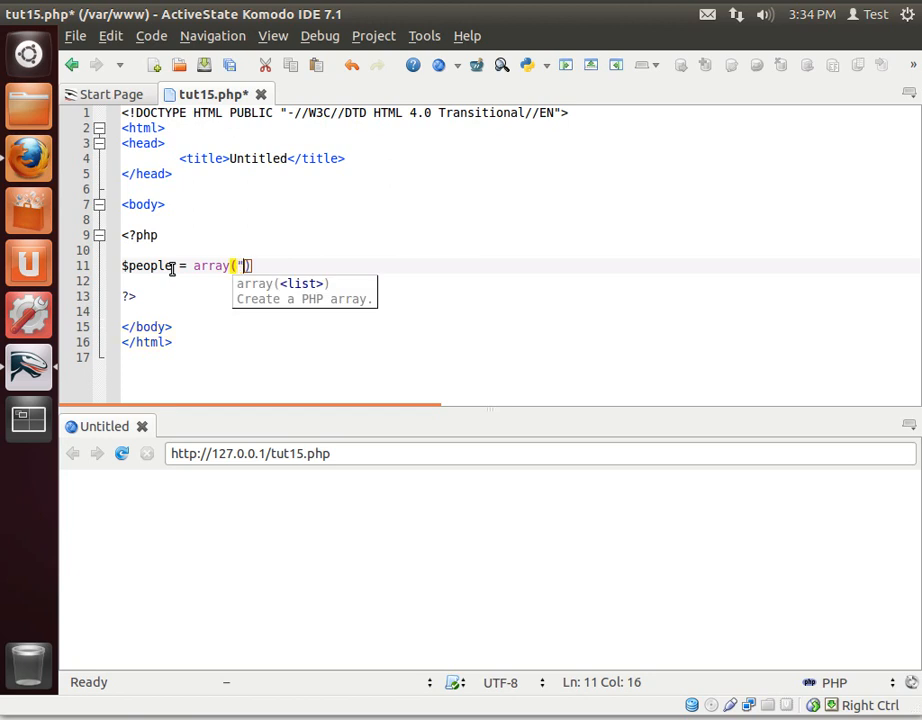
{"action": "type", "text": "Bryan\""}
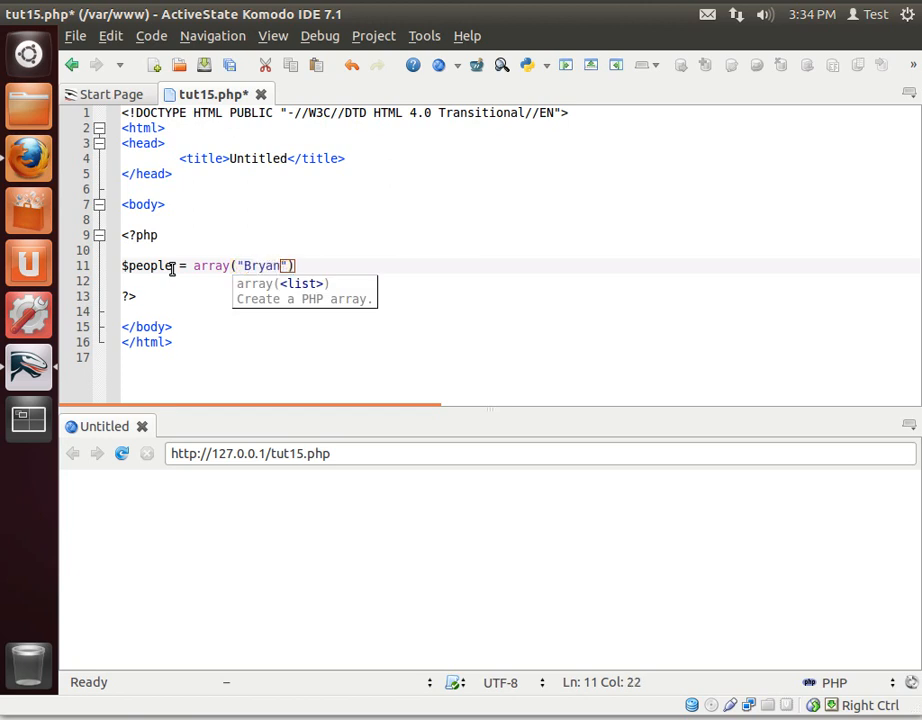
{"action": "type", "text": ", \""}
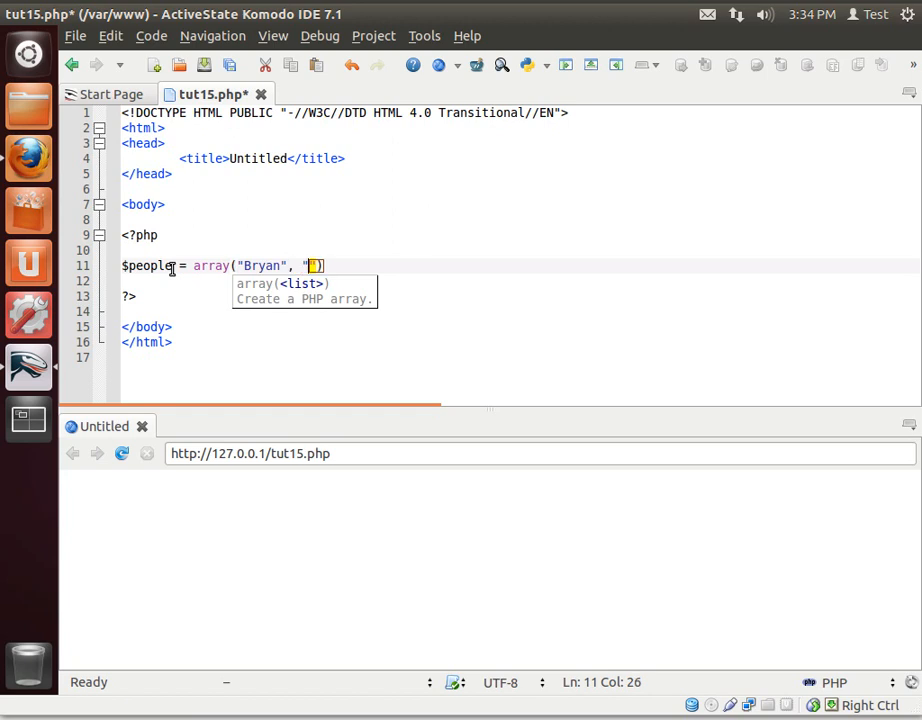
{"action": "type", "text": "Eric"}
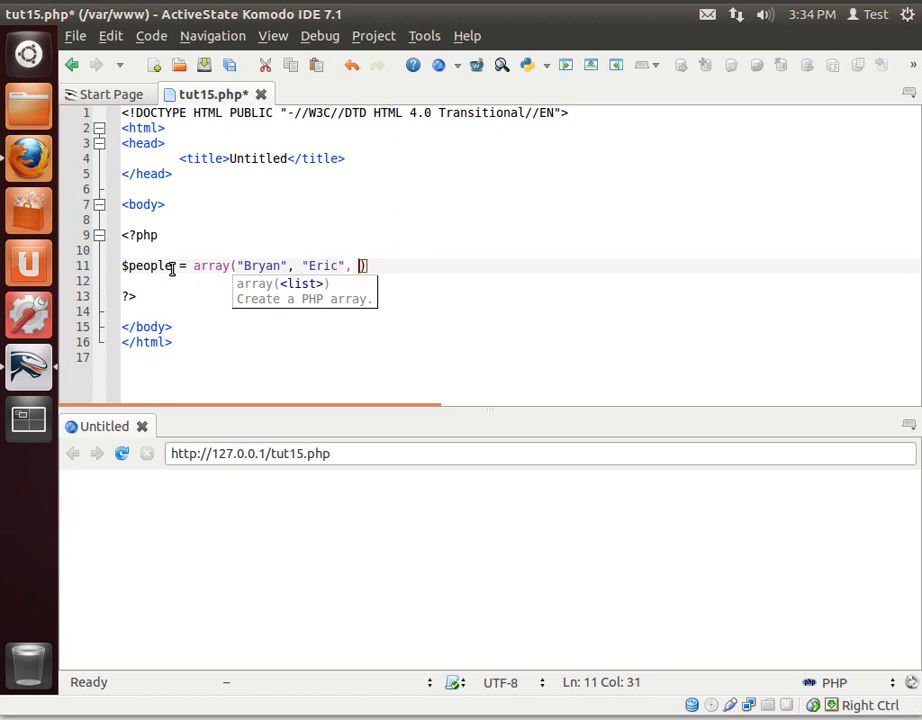
{"action": "type", "text": "\"Sally\""}
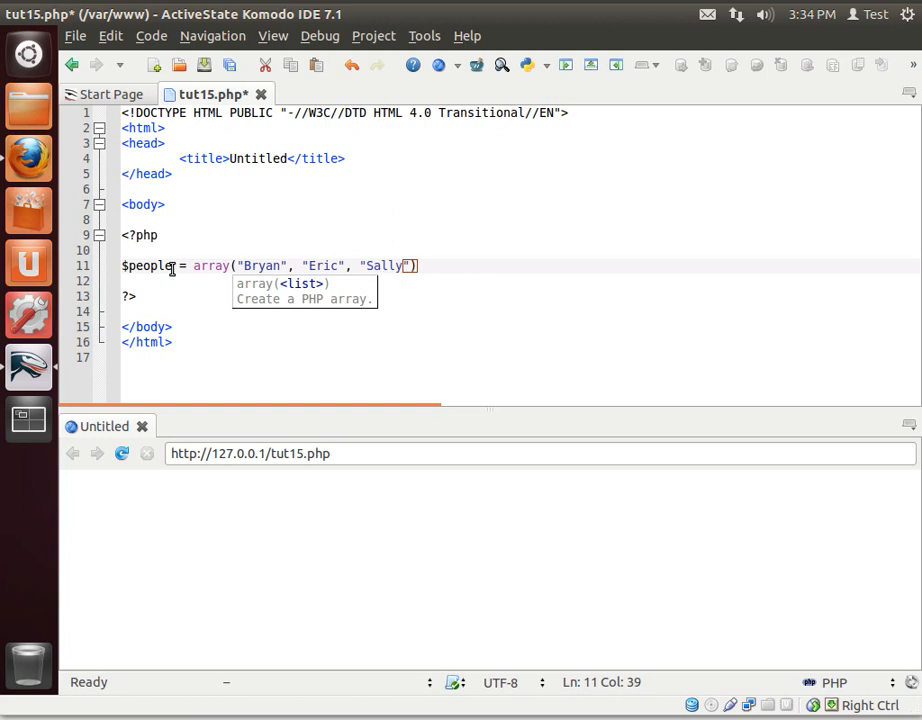
{"action": "key", "text": "Return"}
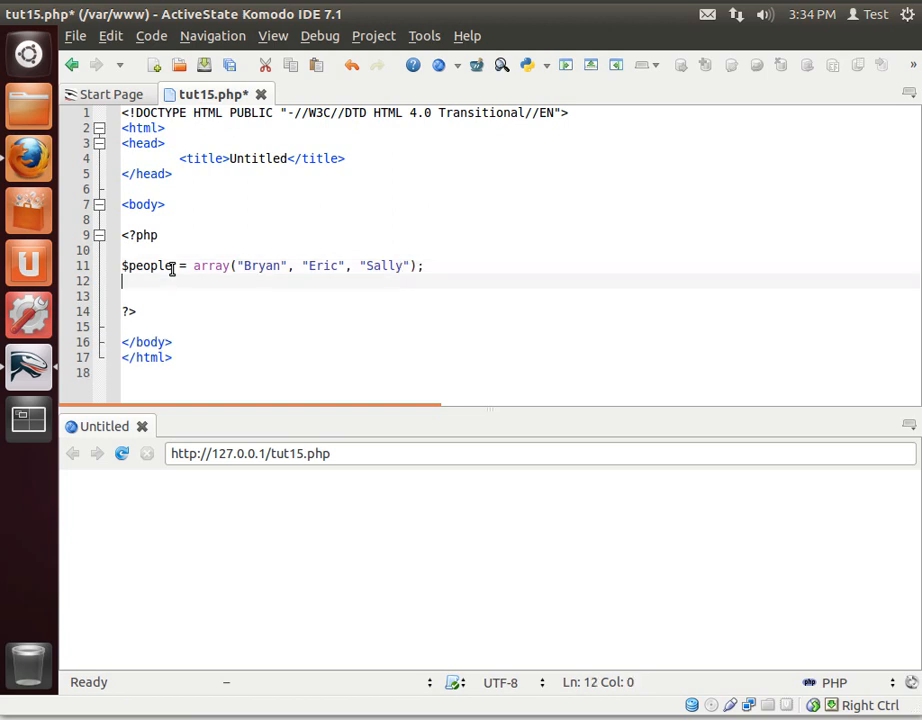
- Add echo $people[1]; under the array after highlighting Eric as the second element
{"action": "key", "text": "Return"}
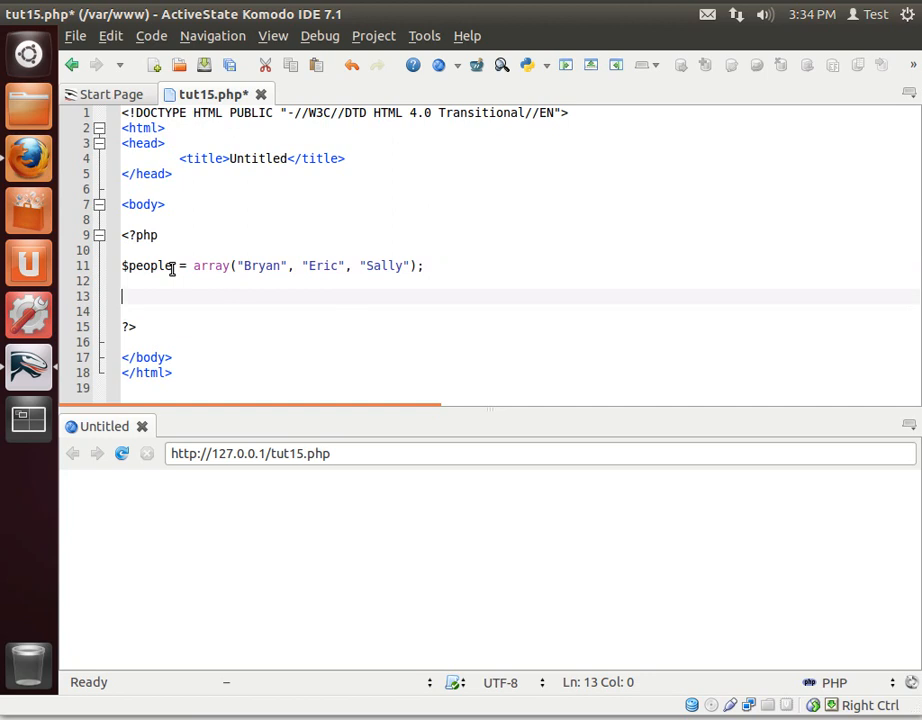
{"action": "mouse_move", "coordinate": [338, 264]}
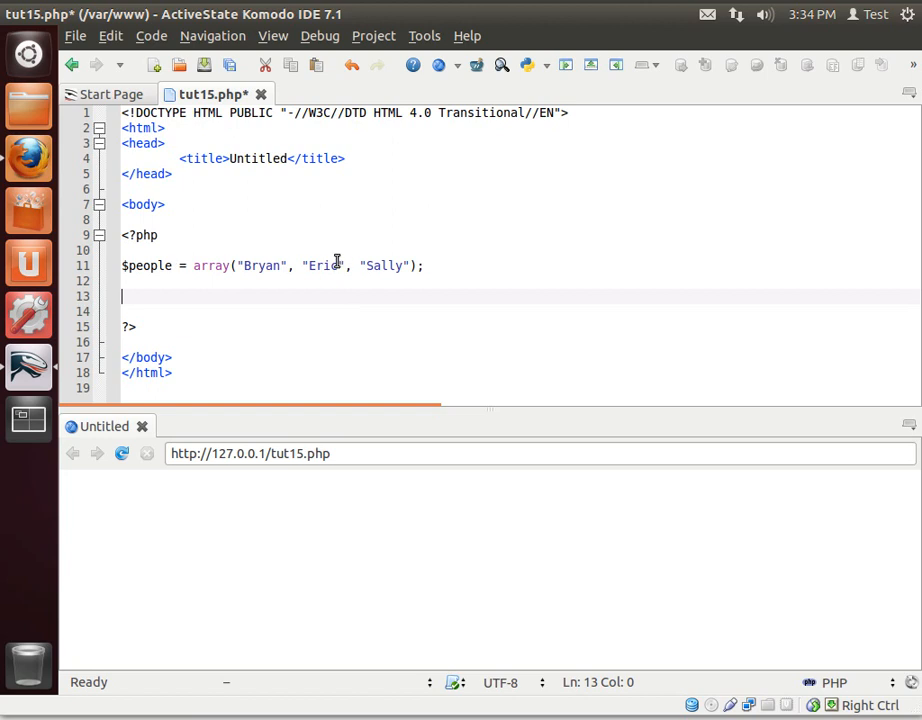
{"action": "double_click", "coordinate": [320, 264]}
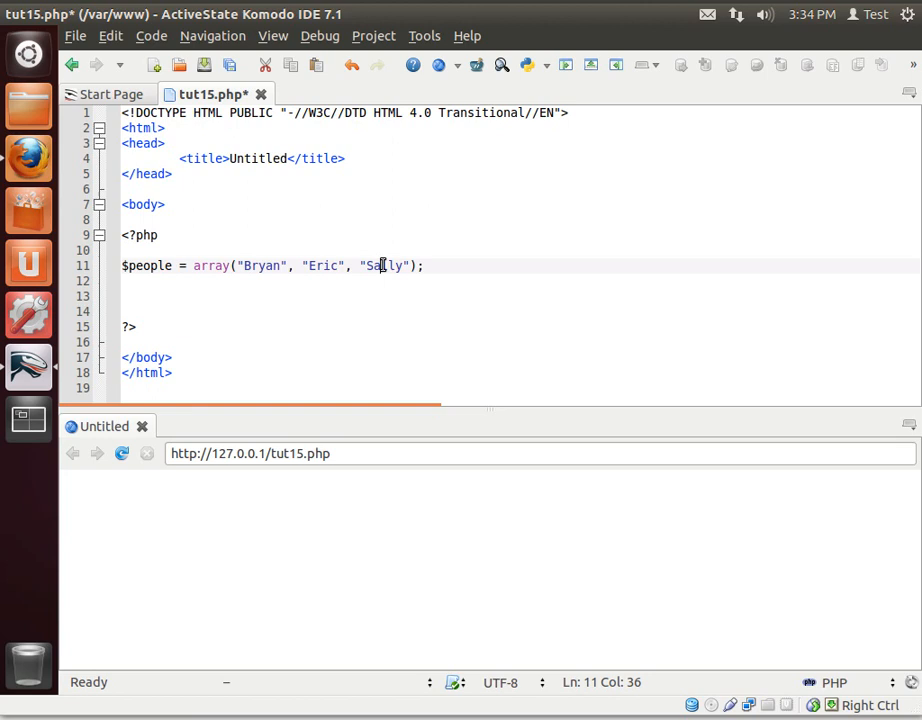
{"action": "double_click", "coordinate": [322, 264]}
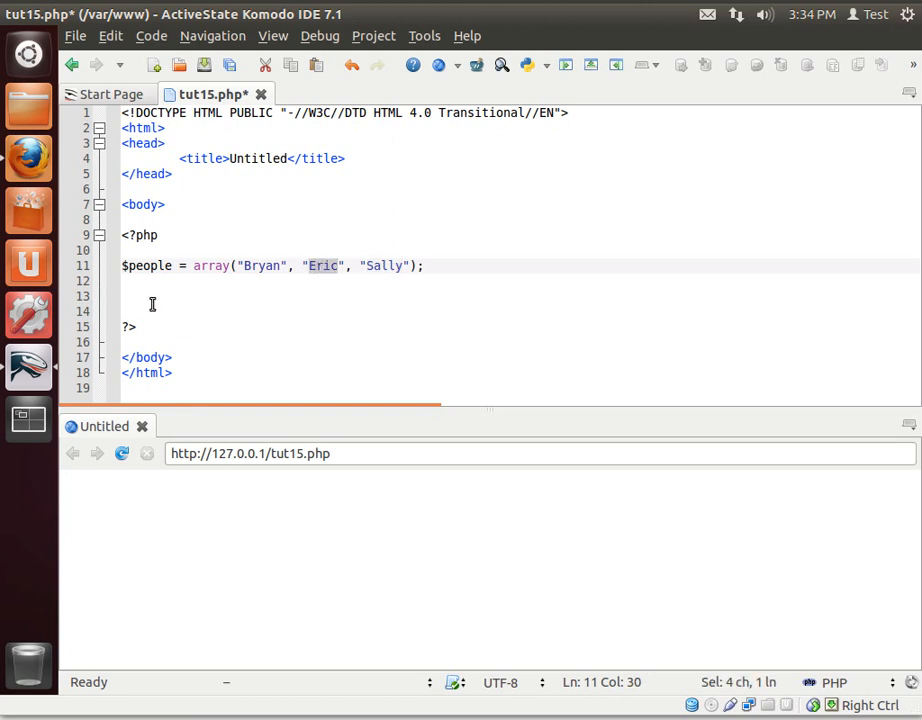
{"action": "type", "text": "ec"}
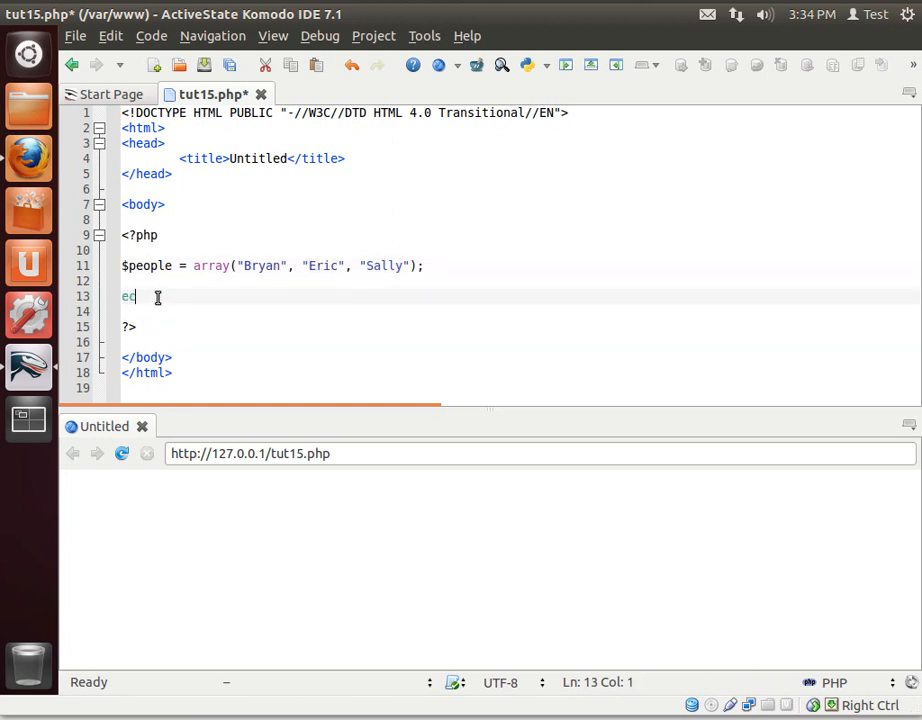
{"action": "type", "text": "ho"}
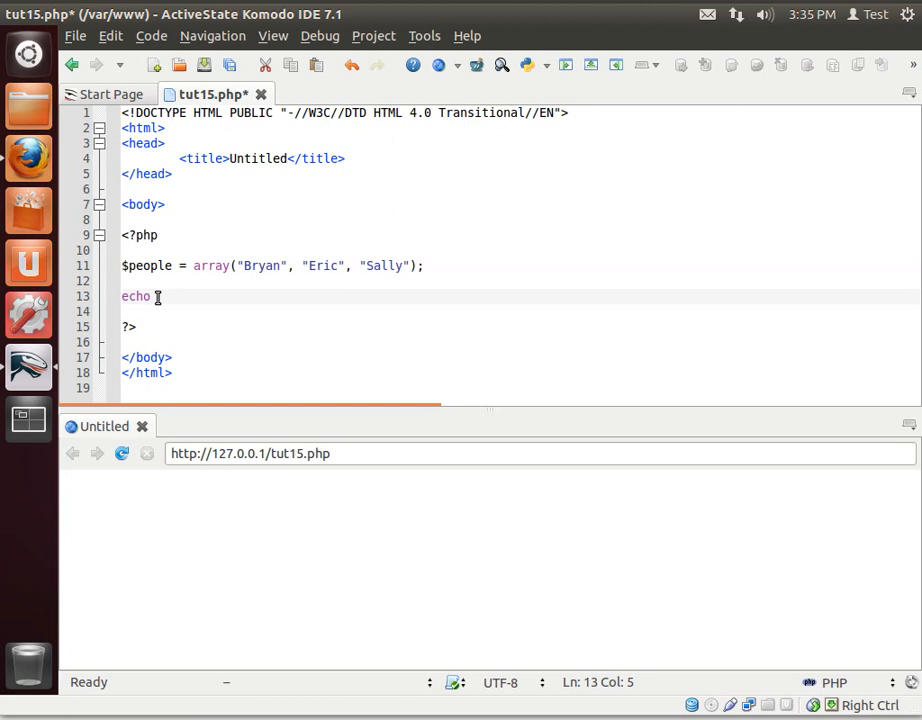
{"action": "type", "text": "$people"}
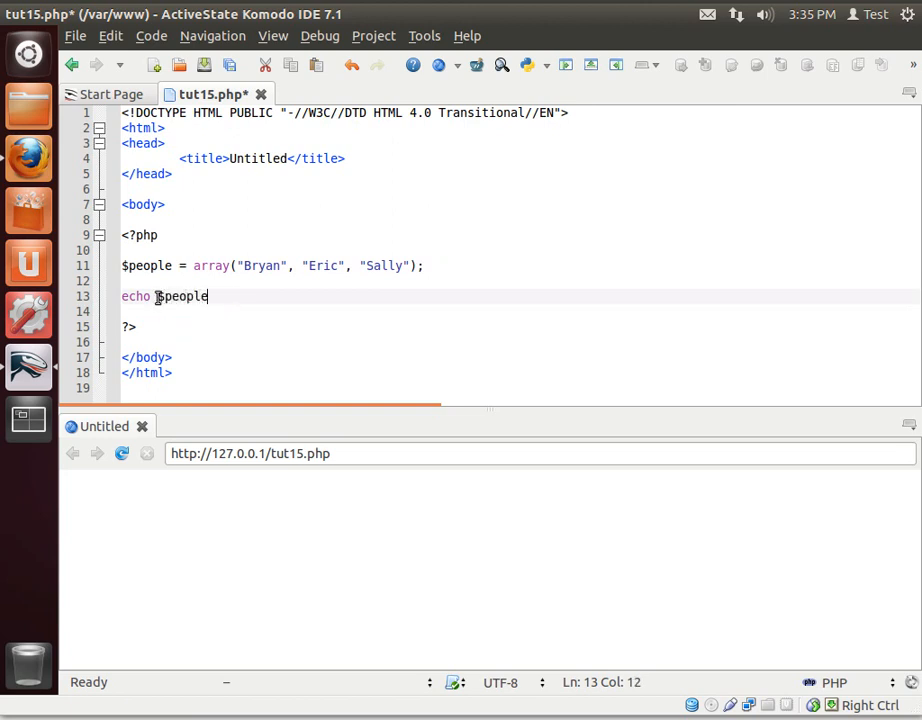
{"action": "type", "text": "[]"}
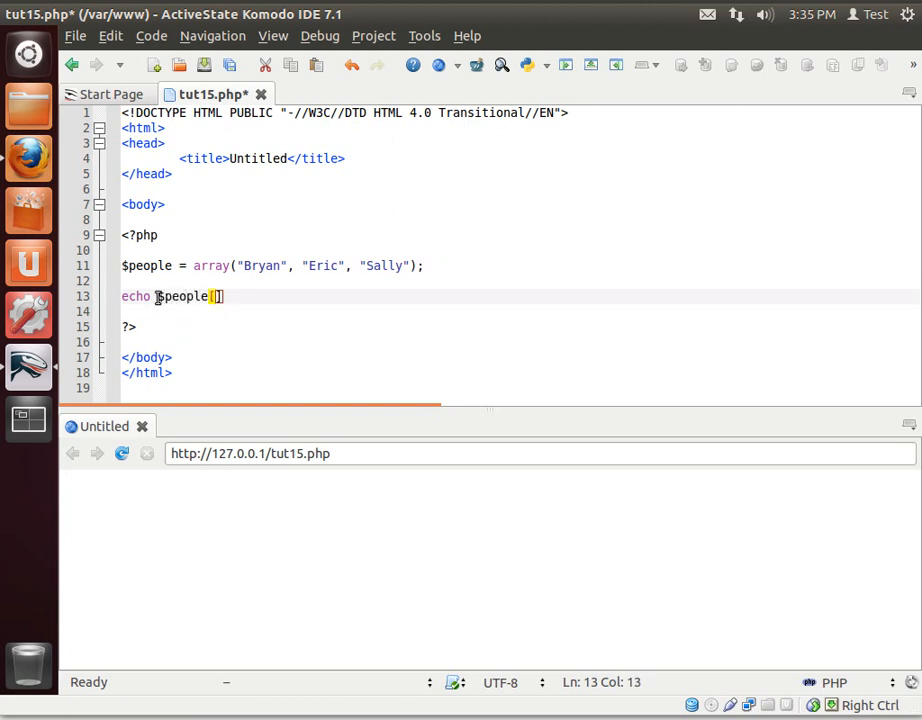
{"action": "type", "text": "1];"}
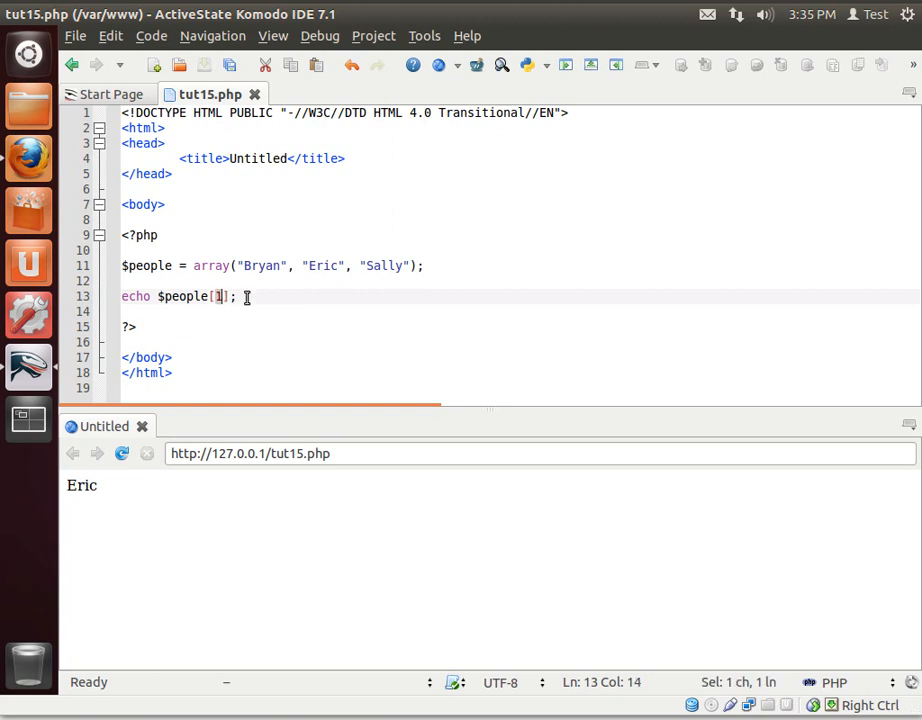
{"action": "mouse_move", "coordinate": [318, 268]}
{"action": "type", "text": "0"}
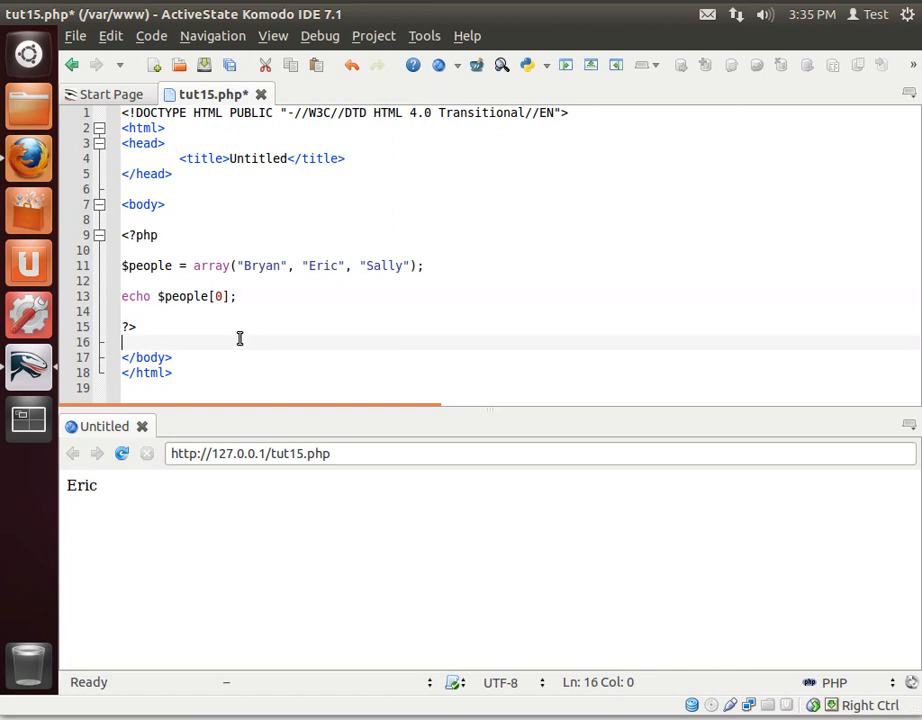
- Highlight Bryan as the first array value now echoed by index 0
{"action": "double_click", "coordinate": [262, 264]}
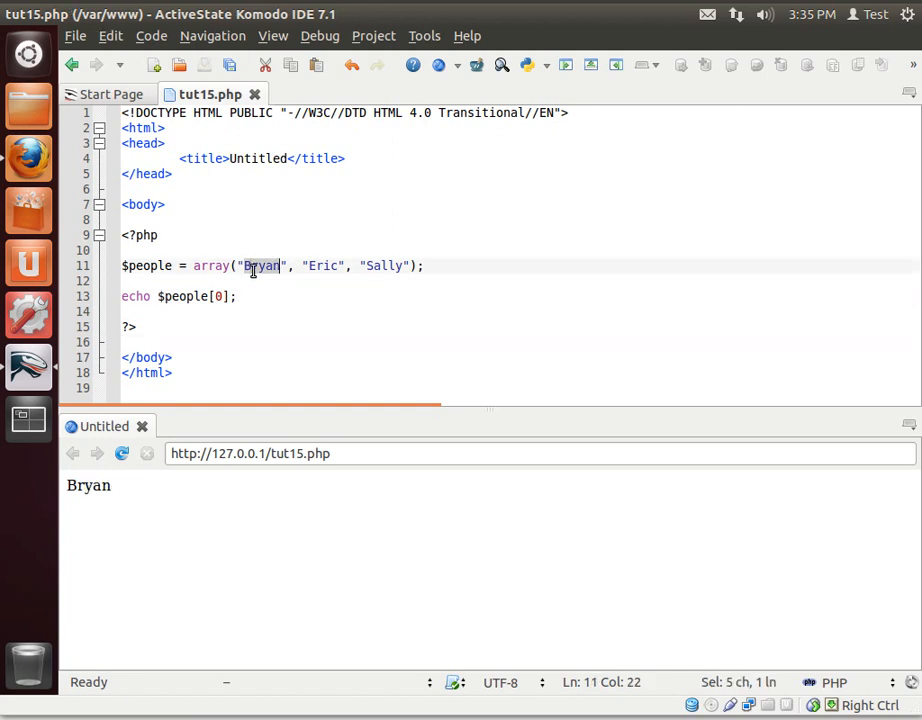
{"action": "left_click", "coordinate": [258, 264]}
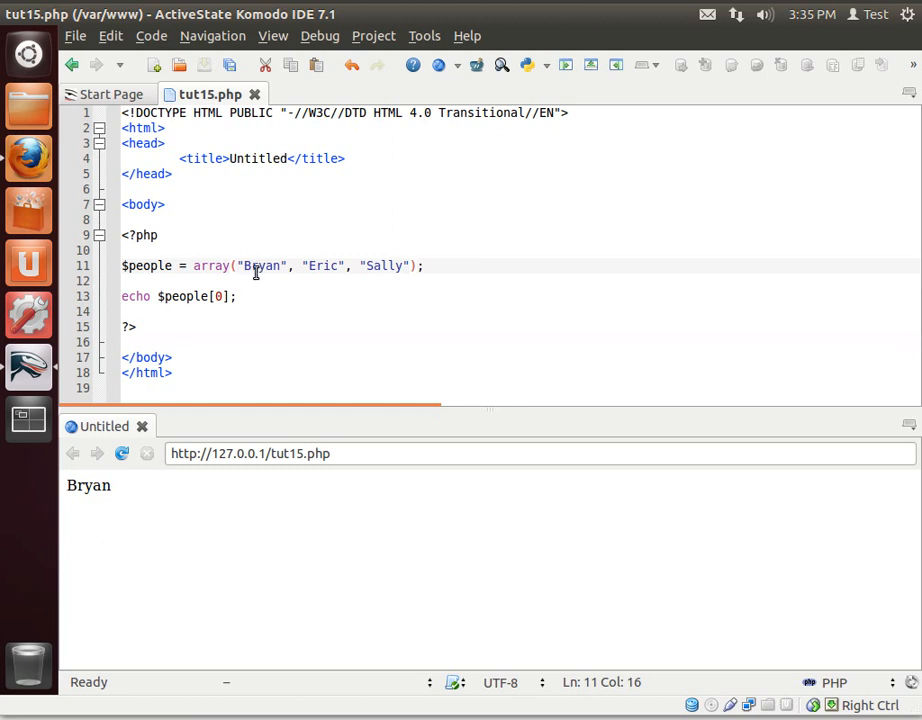
{"action": "mouse_move", "coordinate": [146, 276]}
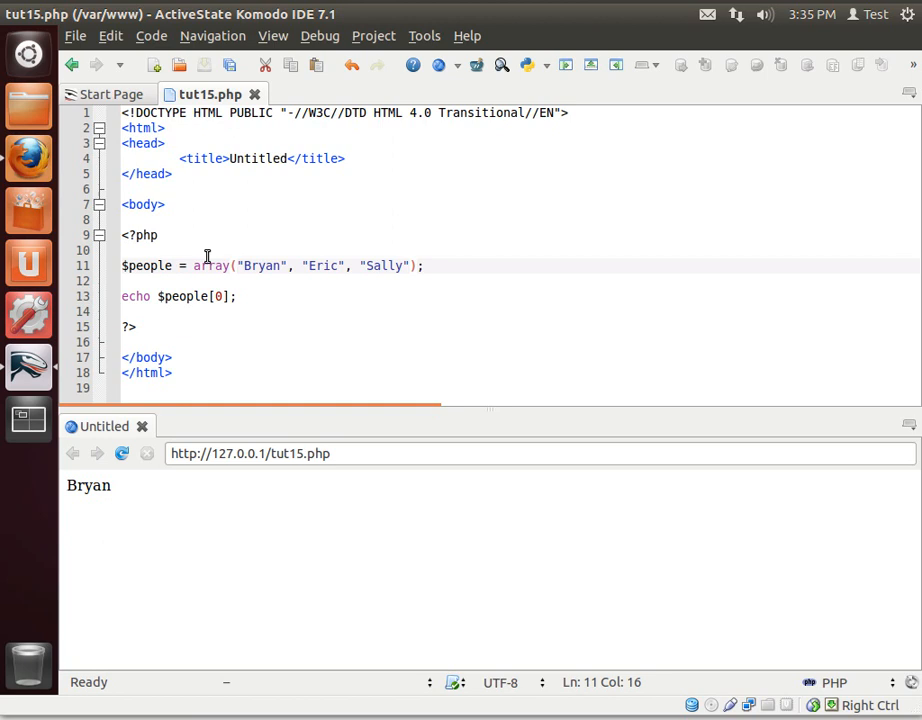
{"action": "mouse_move", "coordinate": [430, 276]}
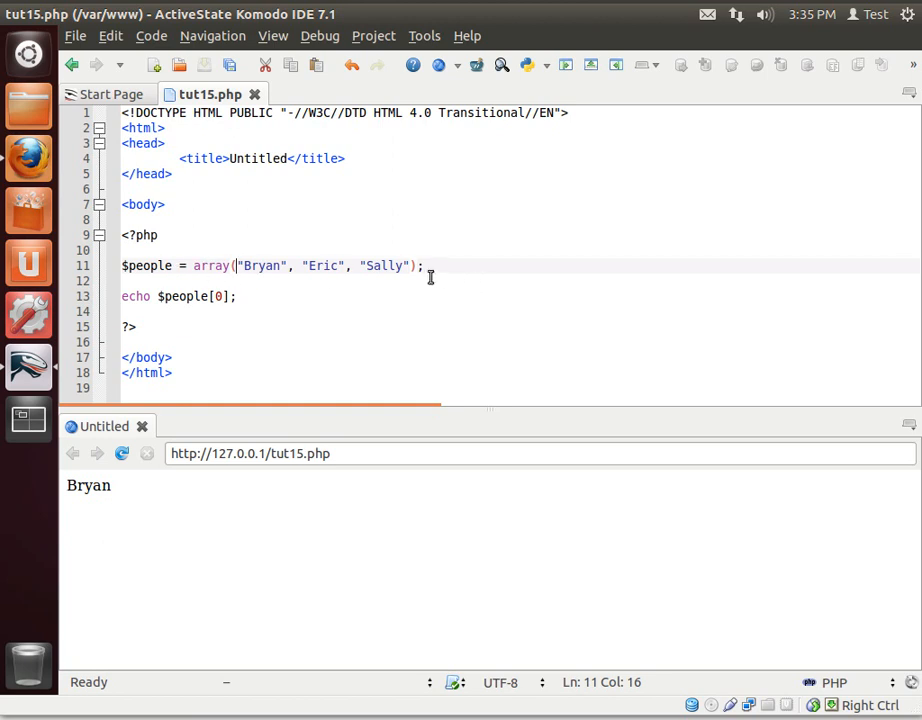
{"action": "mouse_move", "coordinate": [408, 288]}
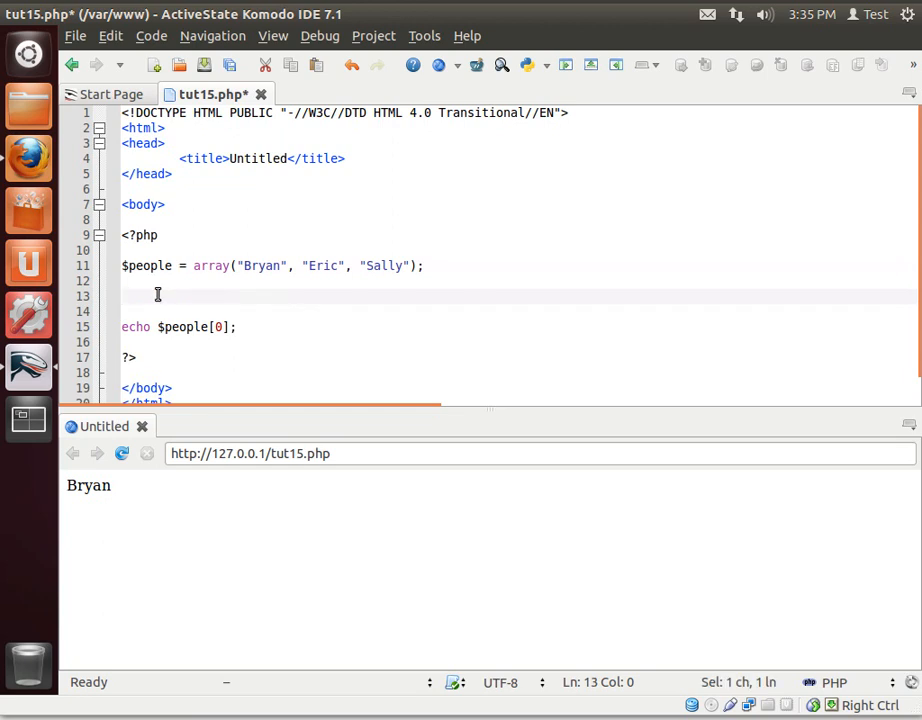
- Add $people[1] = "Bob"; above the echo to reassign the second element
{"action": "type", "text": "$people"}
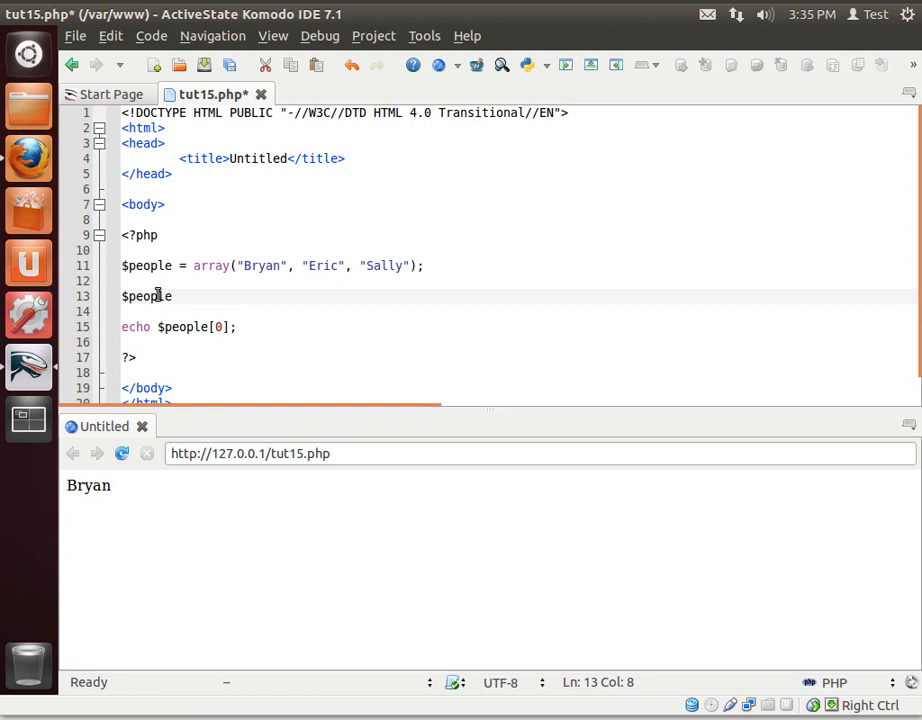
{"action": "type", "text": "[]"}
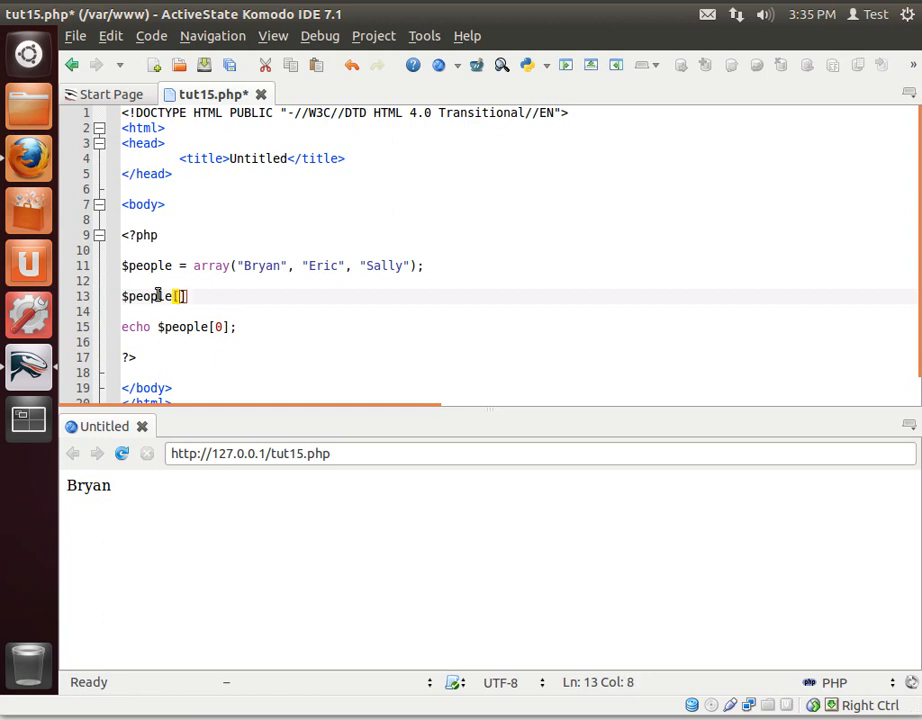
{"action": "type", "text": "1]"}
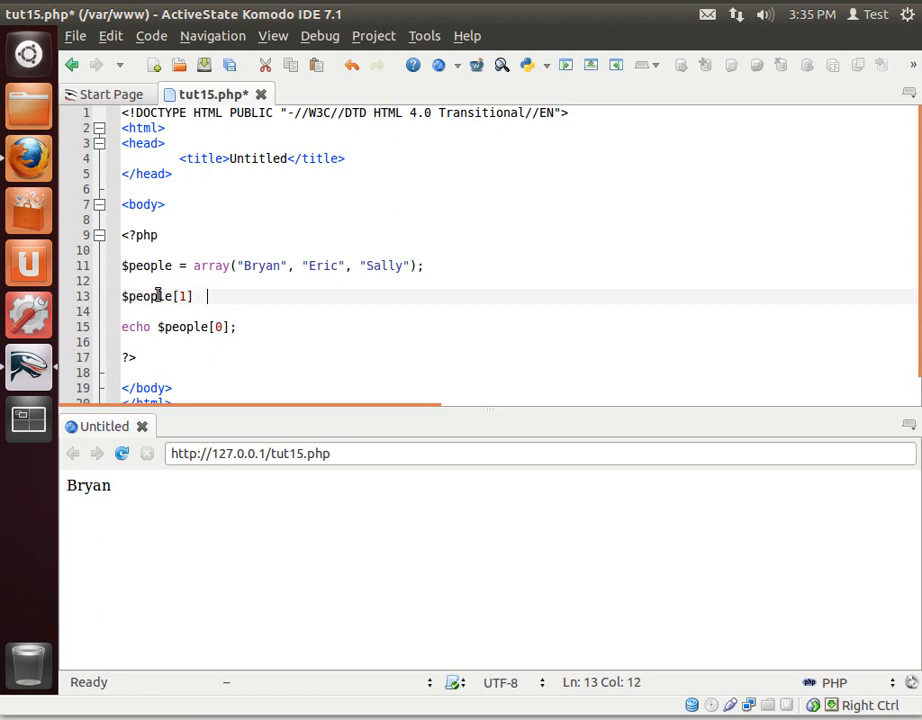
{"action": "type", "text": "= \"Bob\";"}
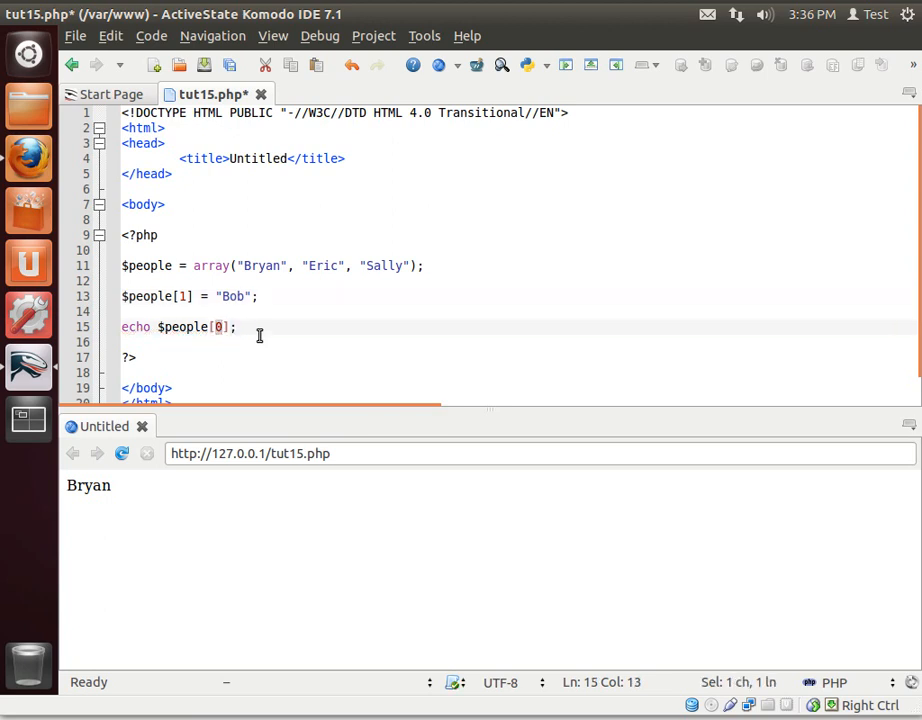
- Change the echo to $people[1] . "<br>" so the element is followed by a line break
{"action": "type", "text": "1"}
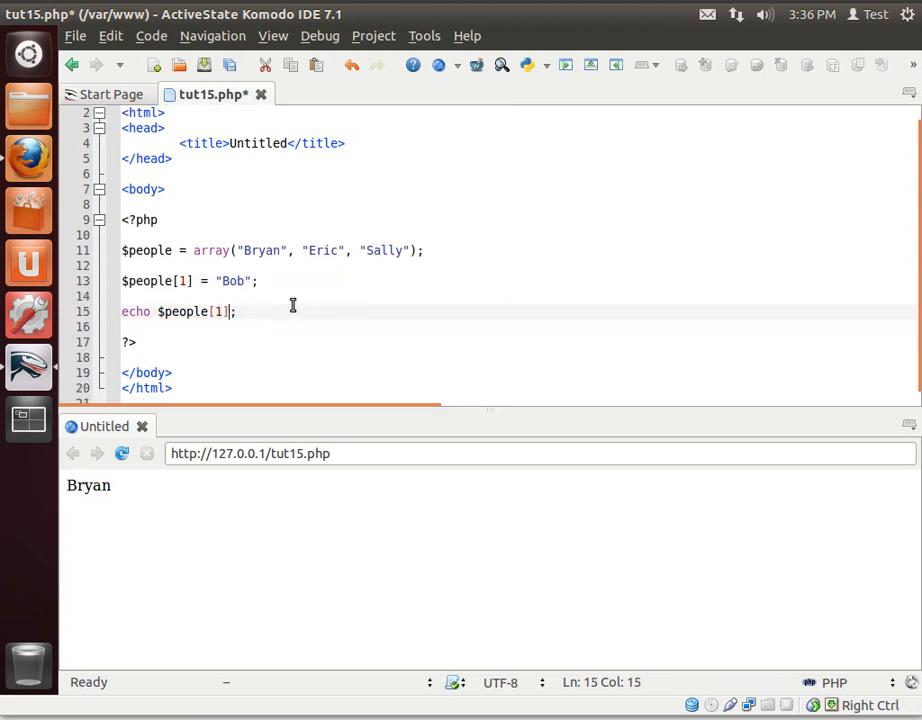
{"action": "type", "text": ". \"\""}
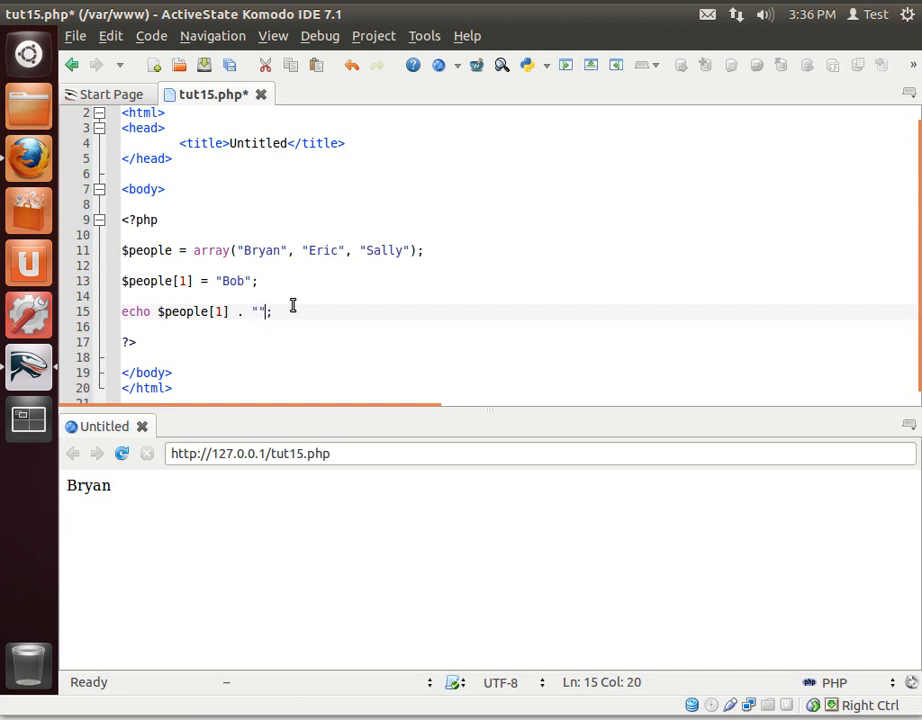
{"action": "type", "text": "<b"}
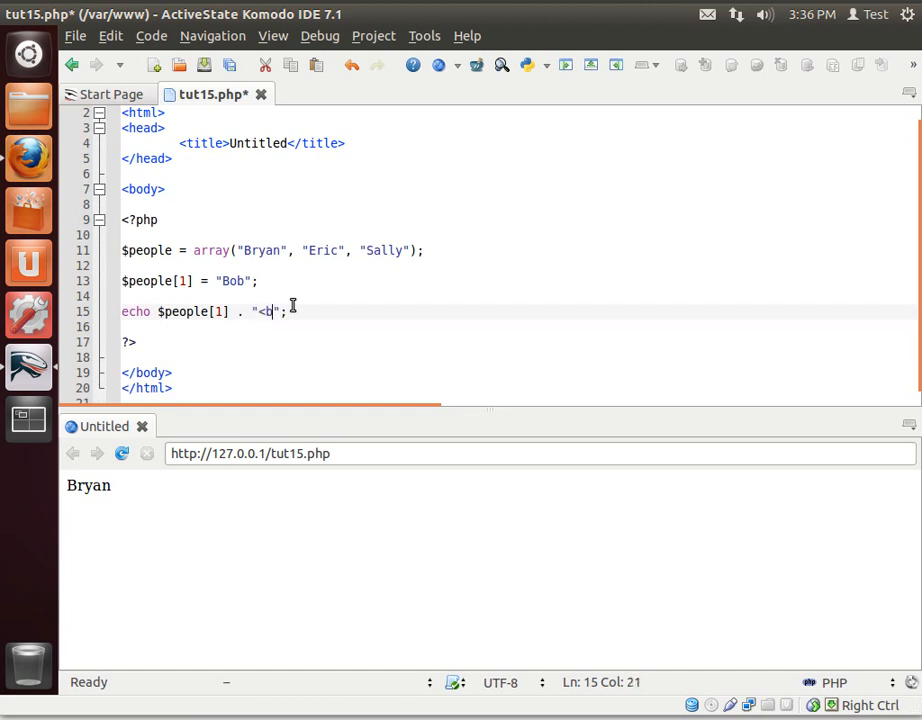
{"action": "type", "text": "r>"}
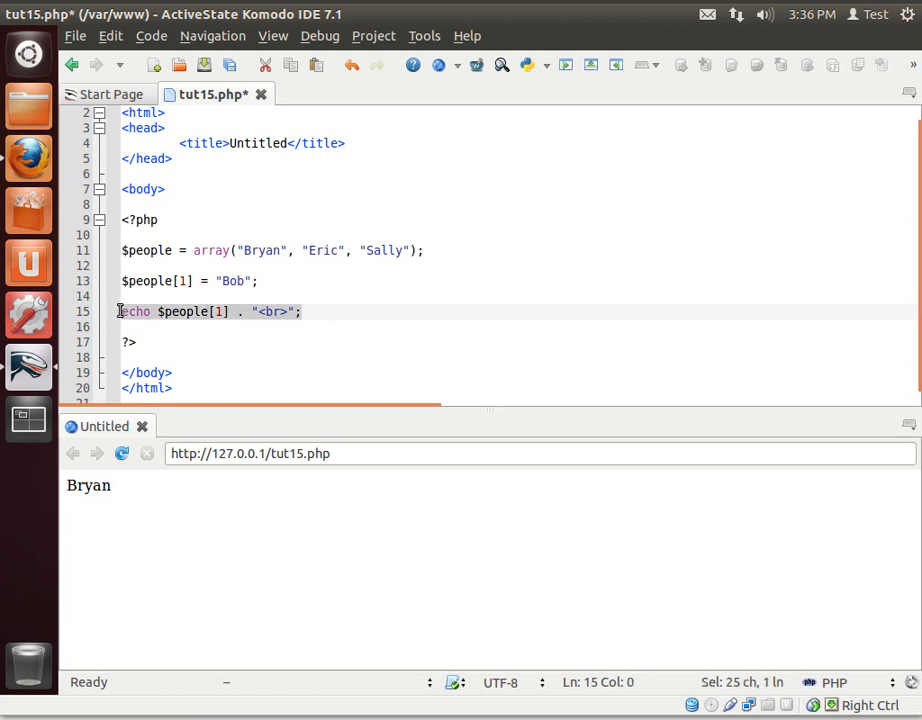
{"action": "mouse_move", "coordinate": [152, 258]}
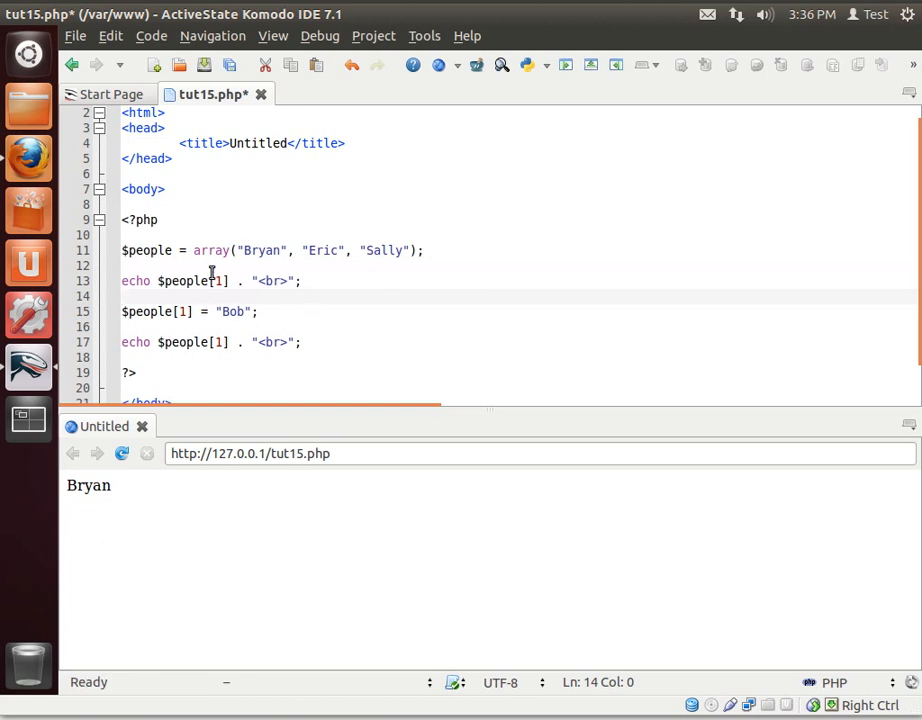
- Highlight the $people variable occurrences, Eric in the array and the Bob reassignment
{"action": "left_click", "coordinate": [144, 250]}
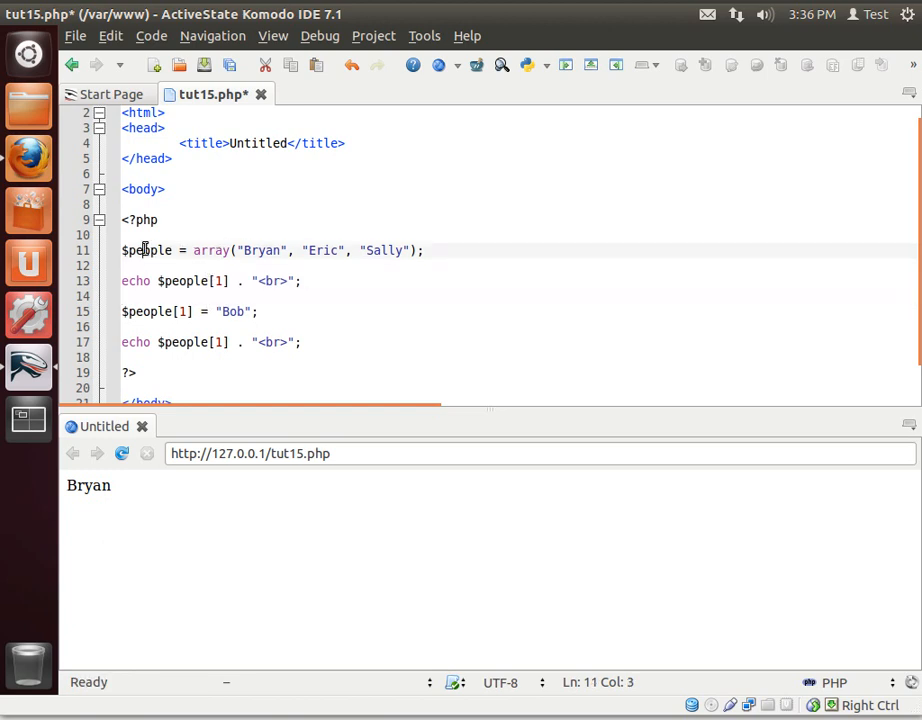
{"action": "double_click", "coordinate": [146, 250]}
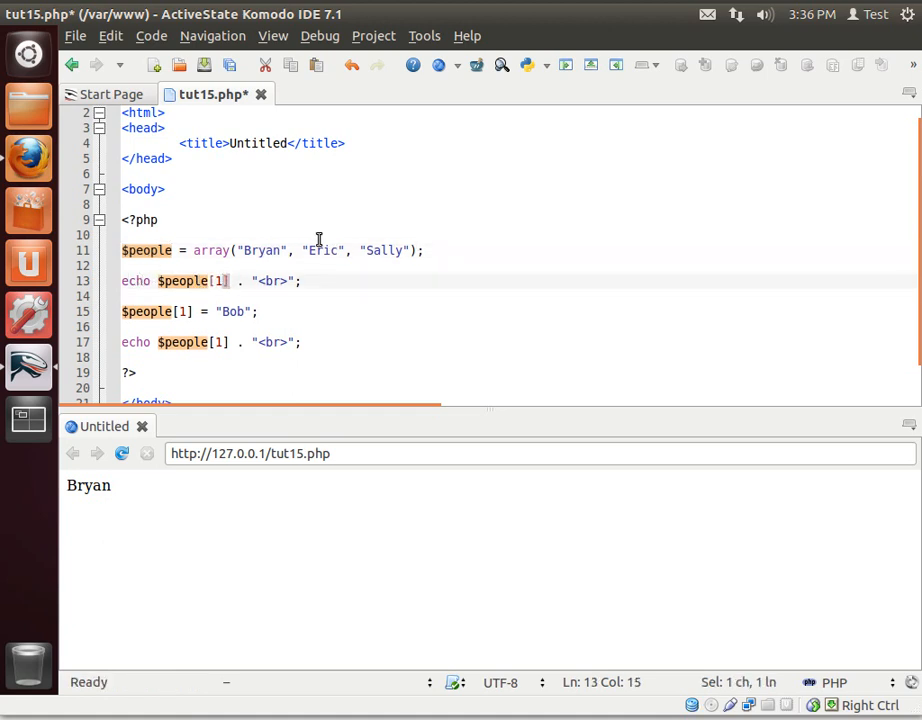
{"action": "left_click", "coordinate": [320, 250]}
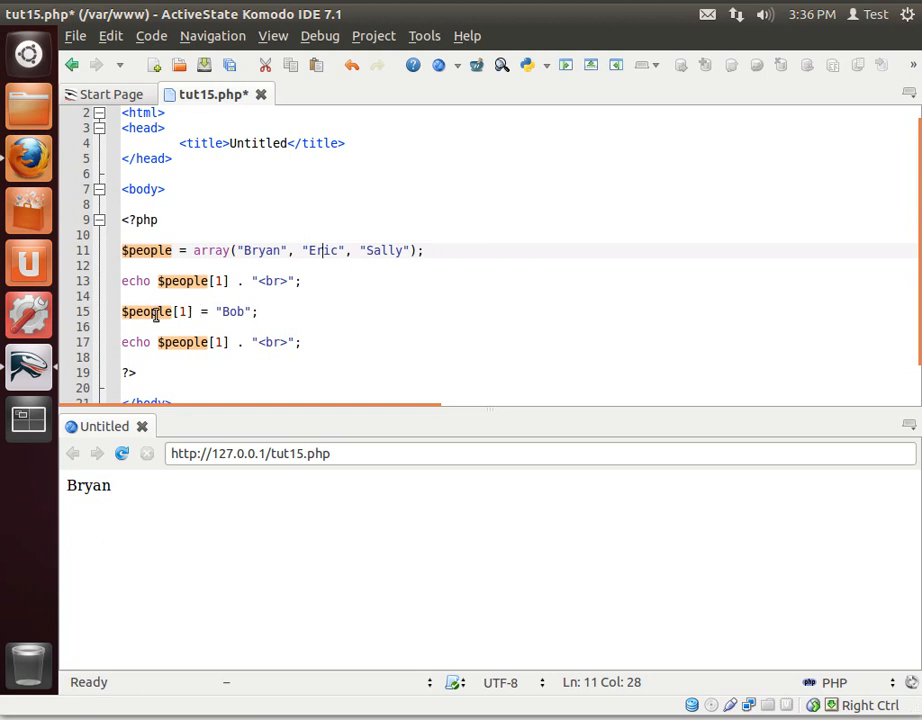
{"action": "left_click", "coordinate": [236, 312]}
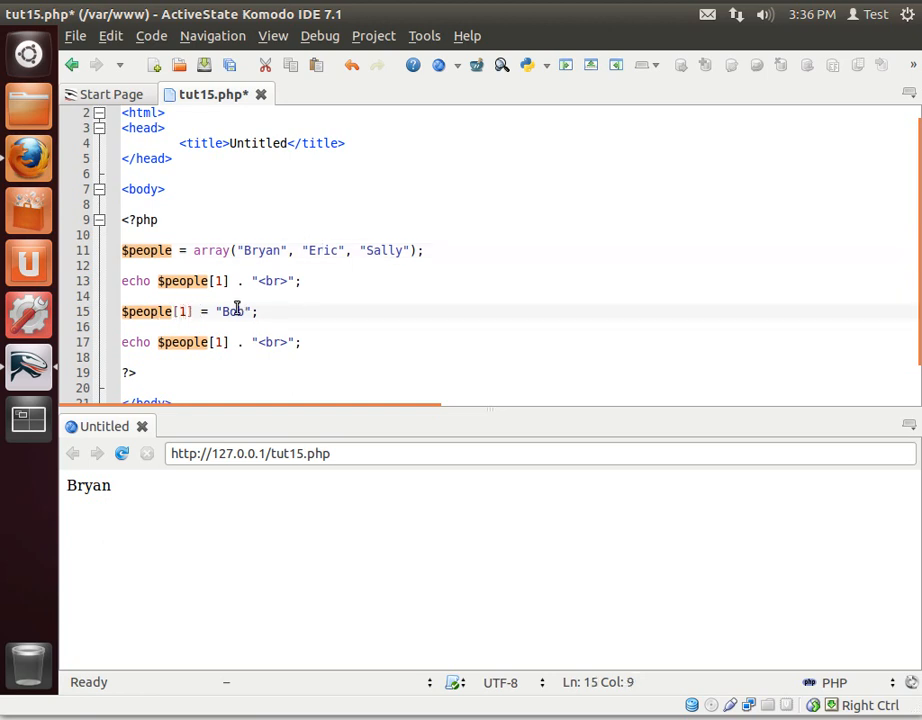
{"action": "double_click", "coordinate": [322, 250]}
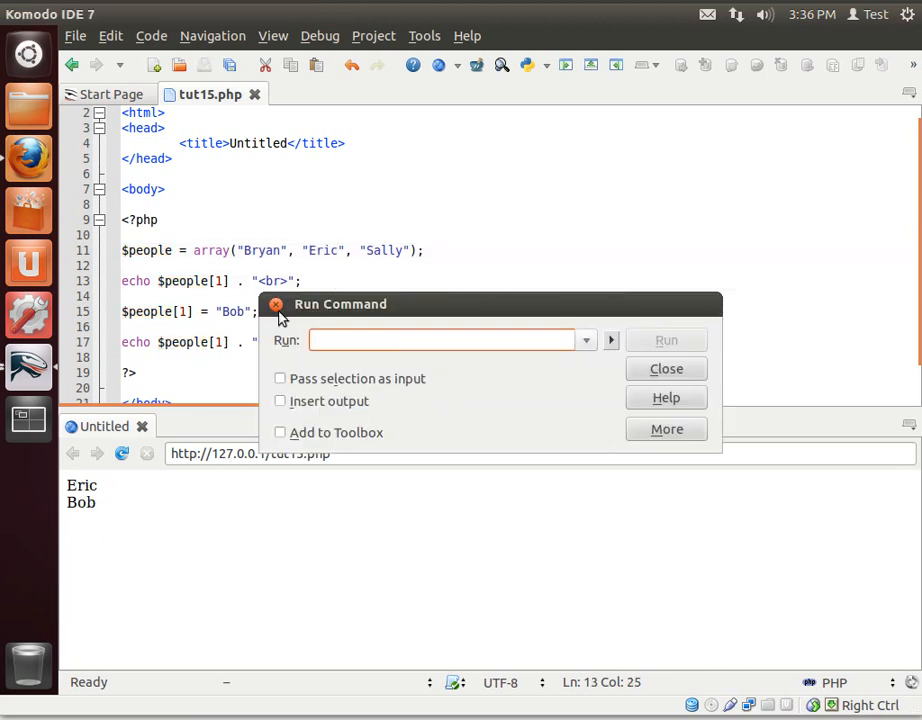
- Dismiss the Run Command prompt and highlight Eric in the preview and array in the code
{"action": "left_click", "coordinate": [666, 368]}
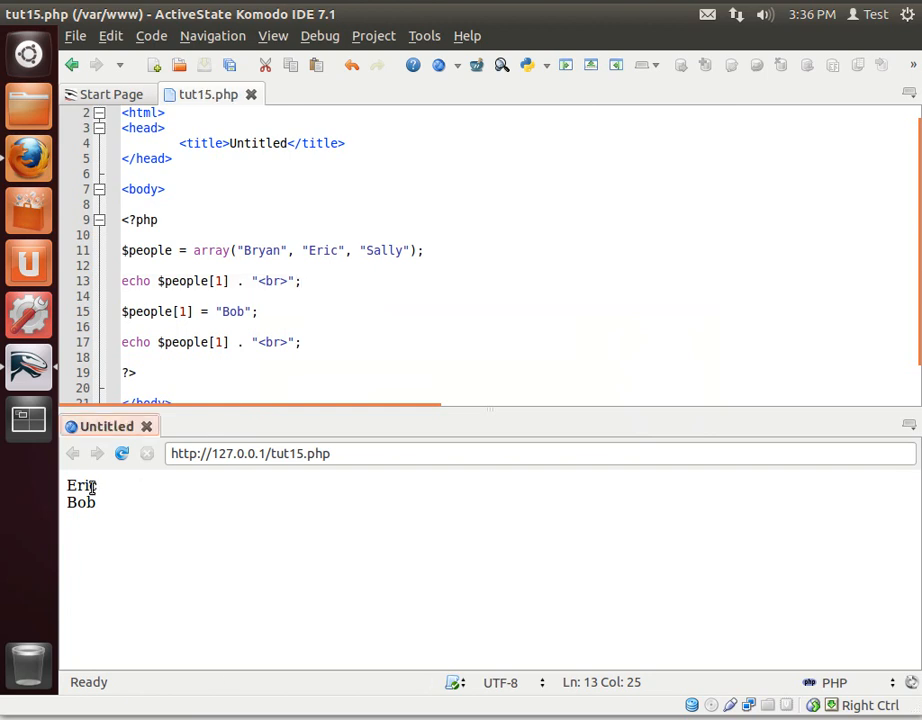
{"action": "double_click", "coordinate": [80, 486]}
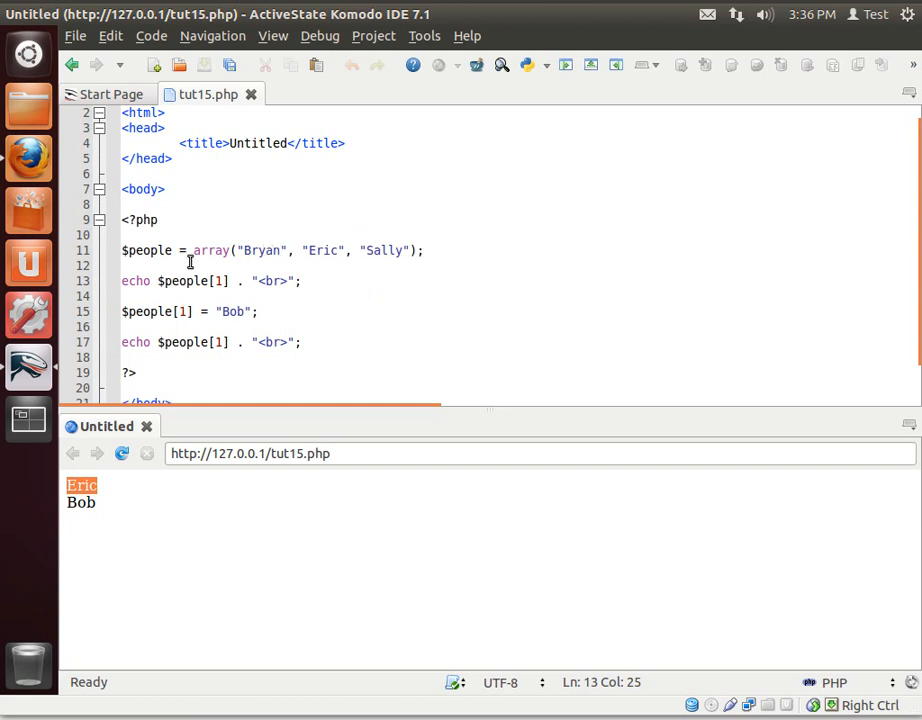
{"action": "double_click", "coordinate": [212, 250]}
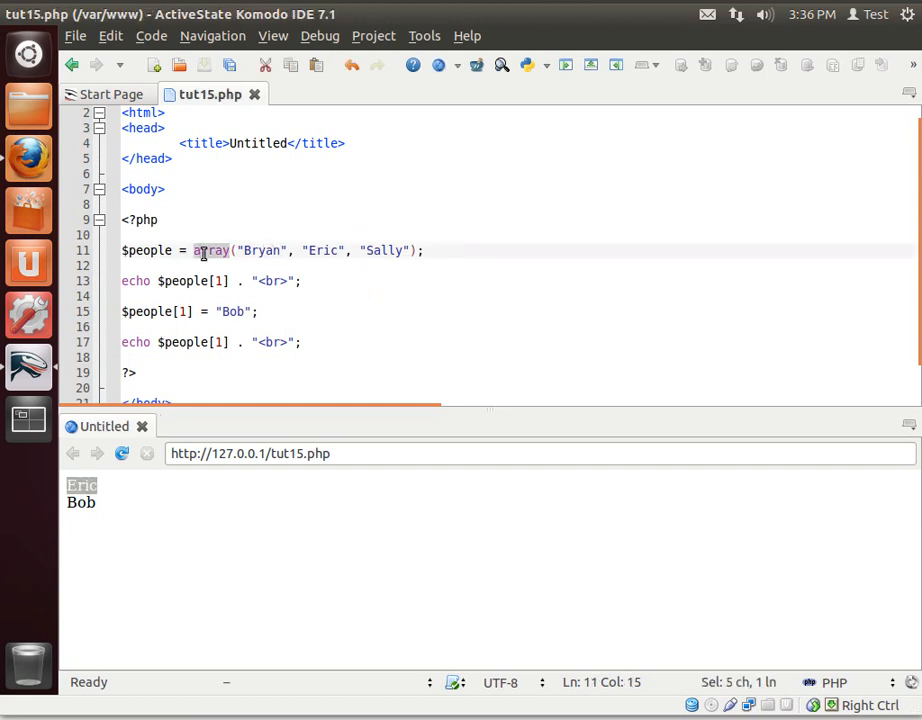